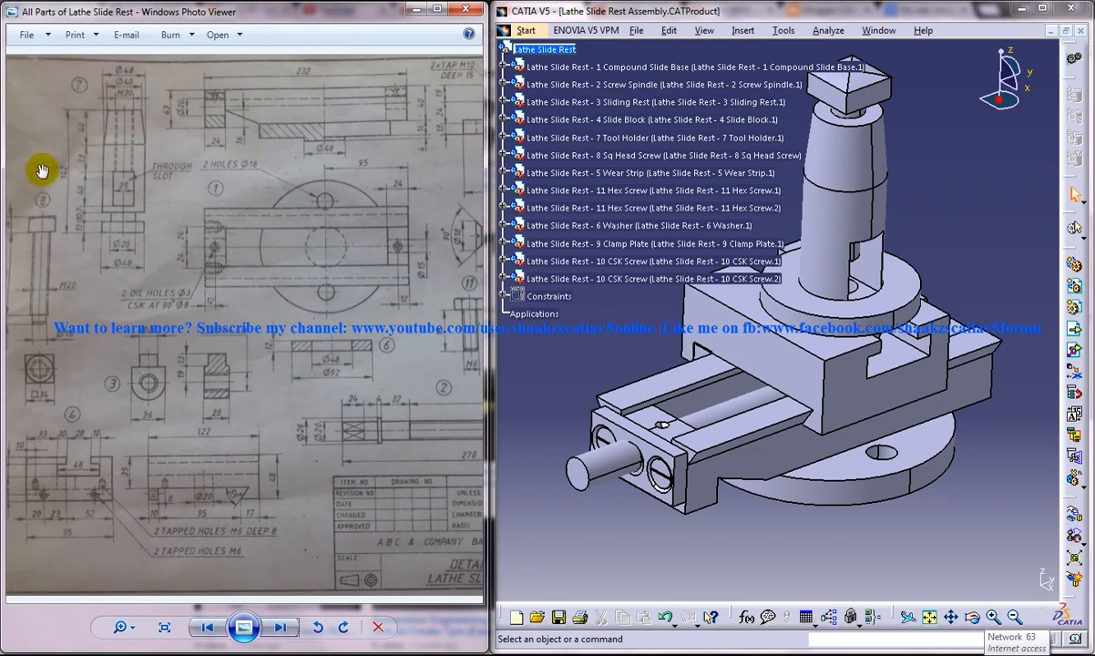
mouse_move(73, 301)
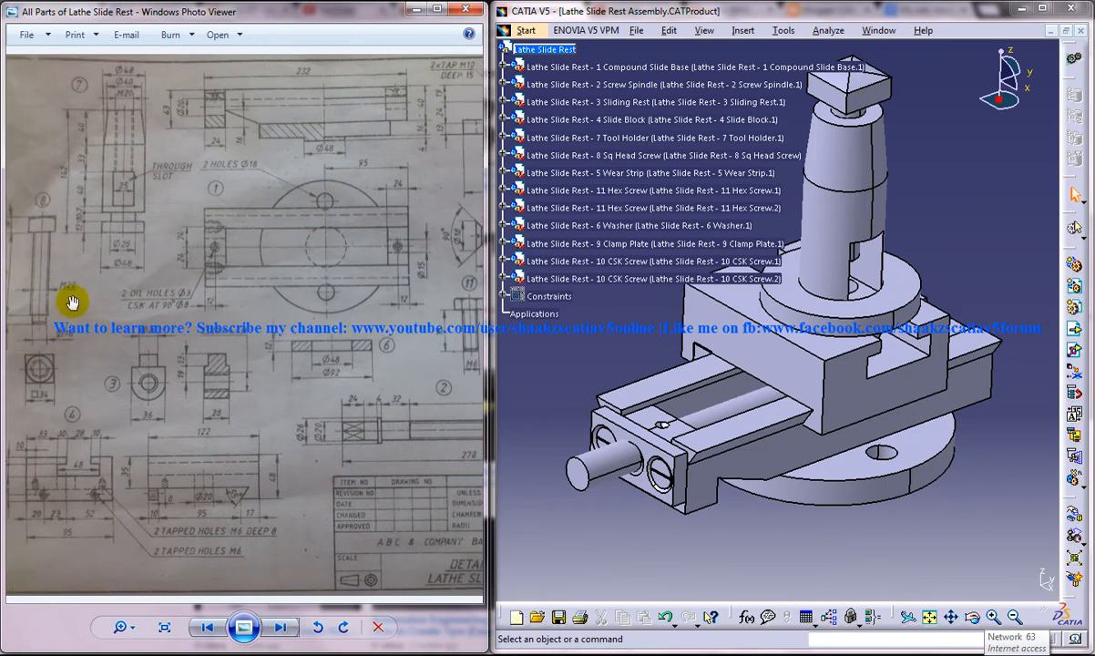
Switch between the assembly drawing with its parts list and the parts detail drawing.
left_click(281, 627)
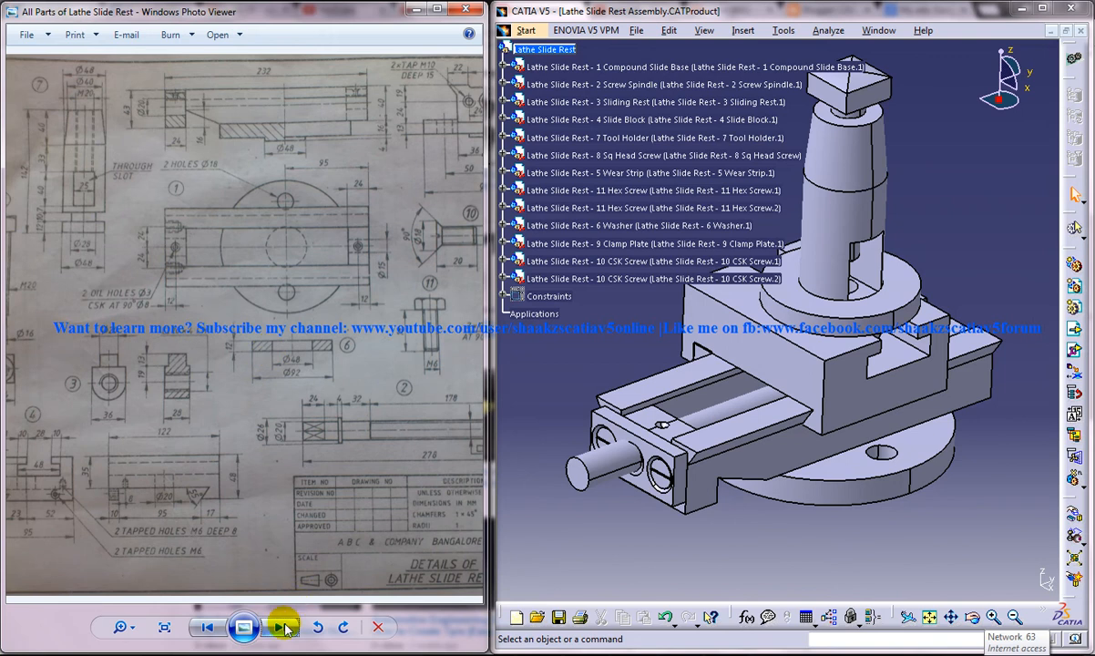
left_click(282, 627)
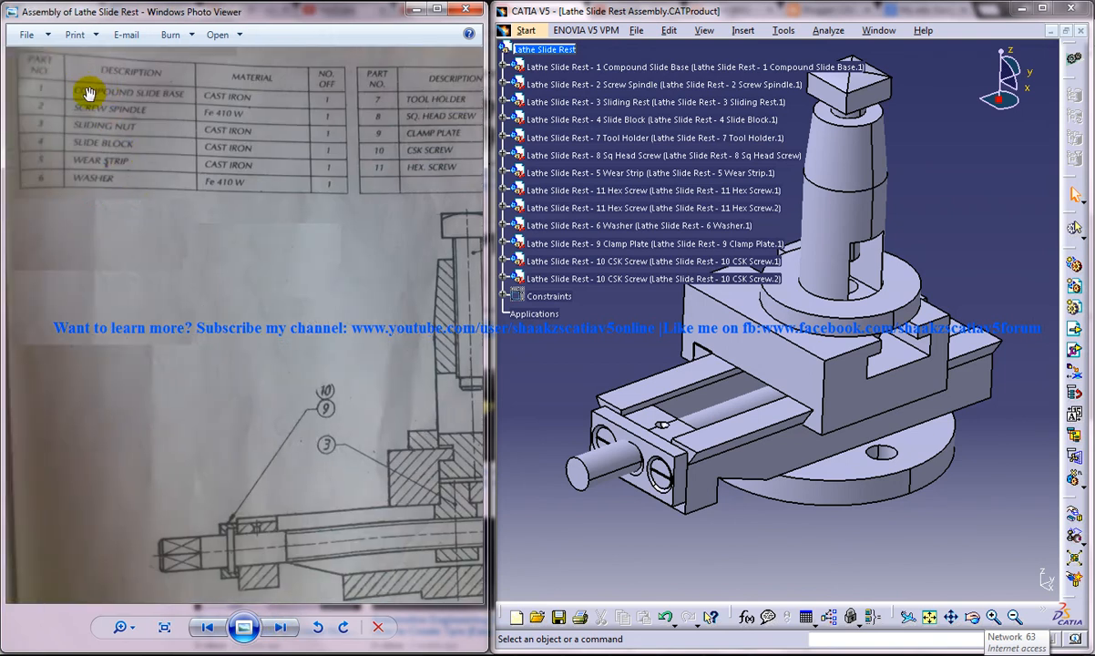
left_click(280, 627)
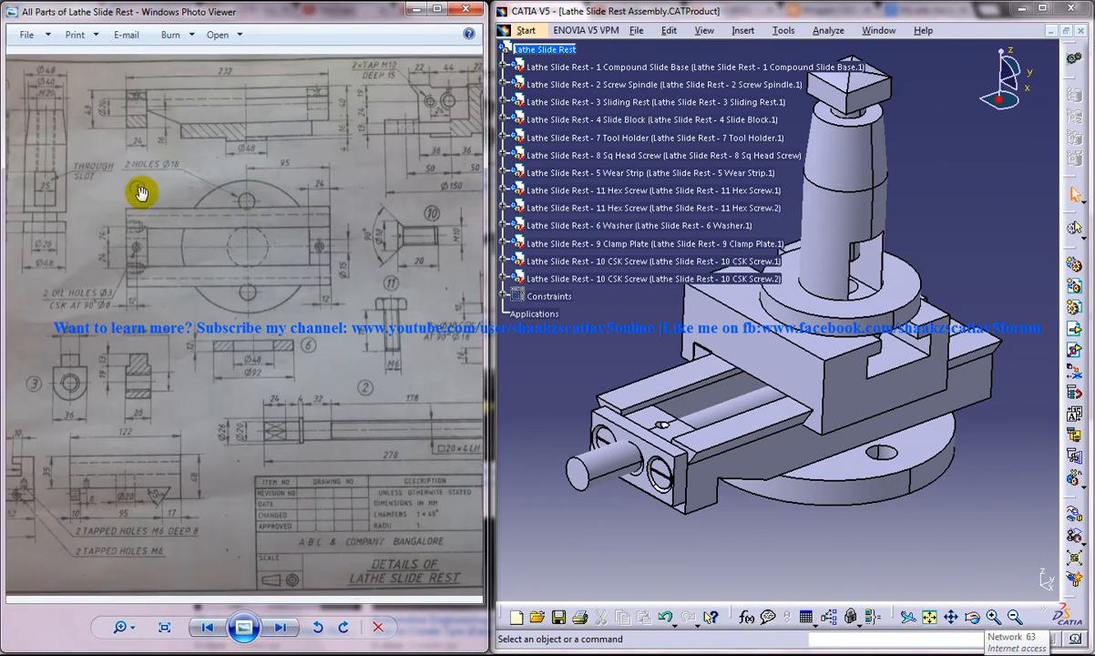
mouse_move(260, 595)
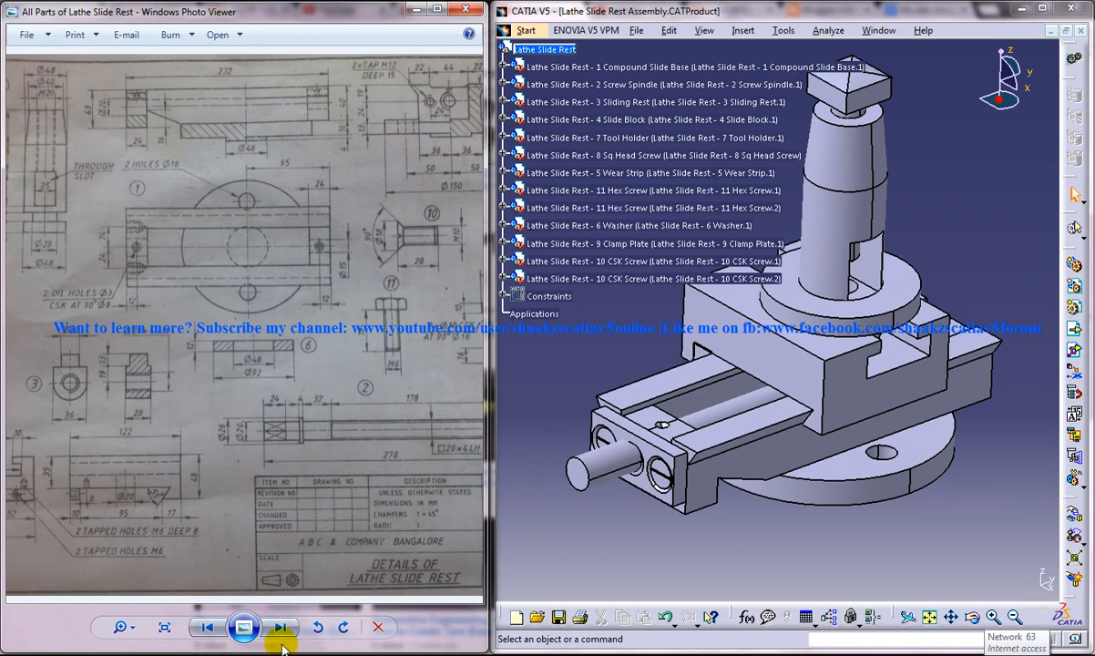
left_click(280, 627)
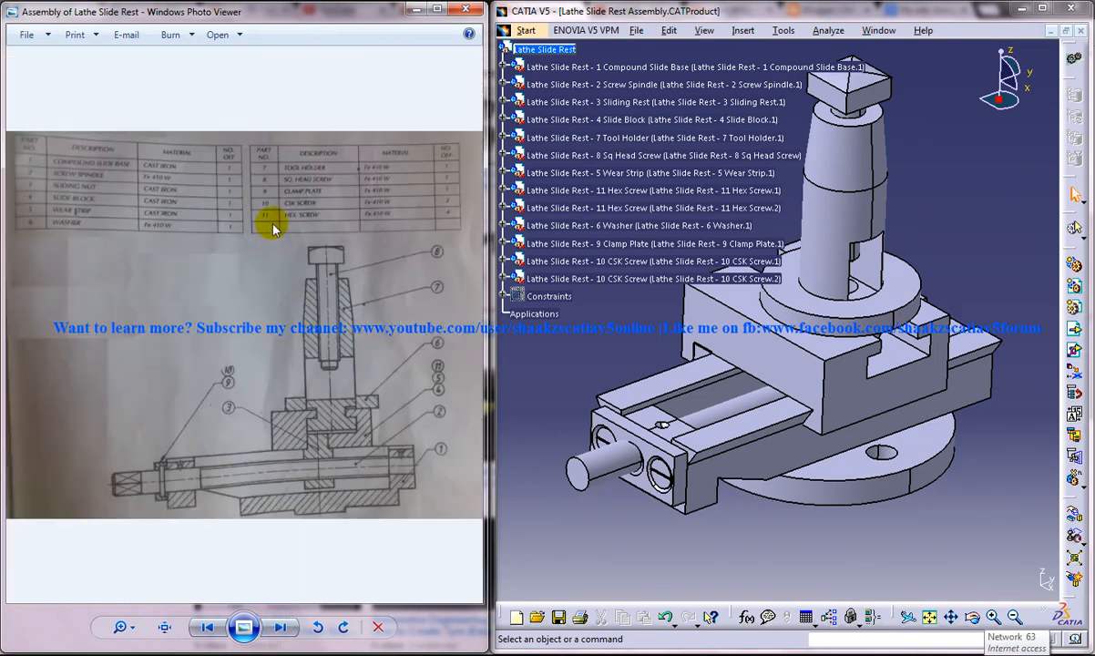
mouse_move(328, 301)
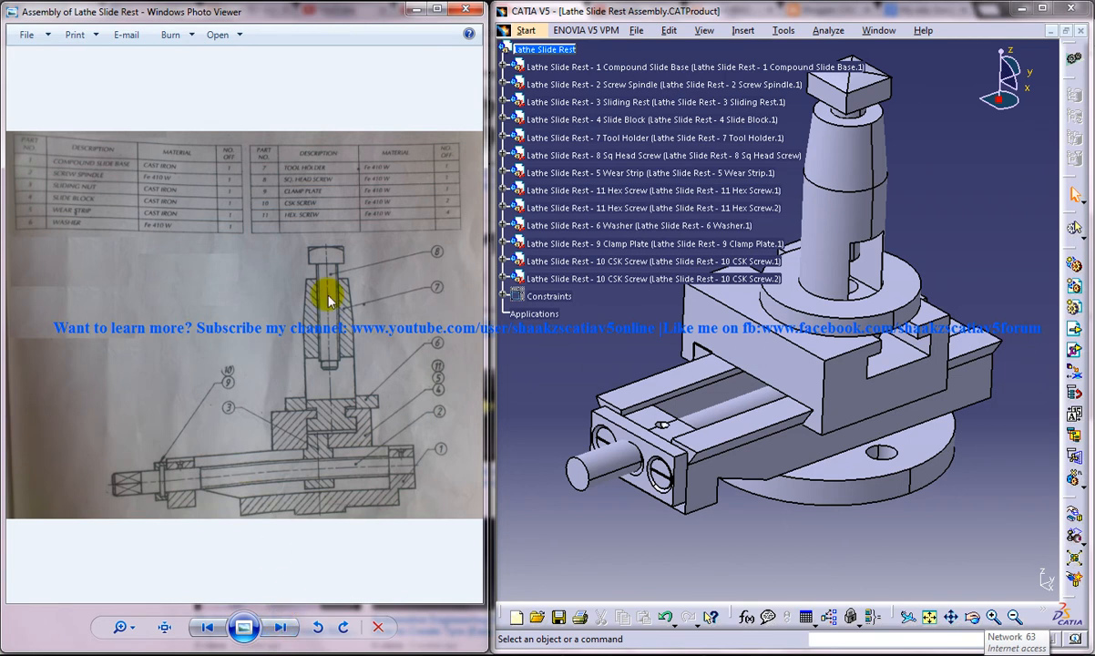
mouse_move(253, 383)
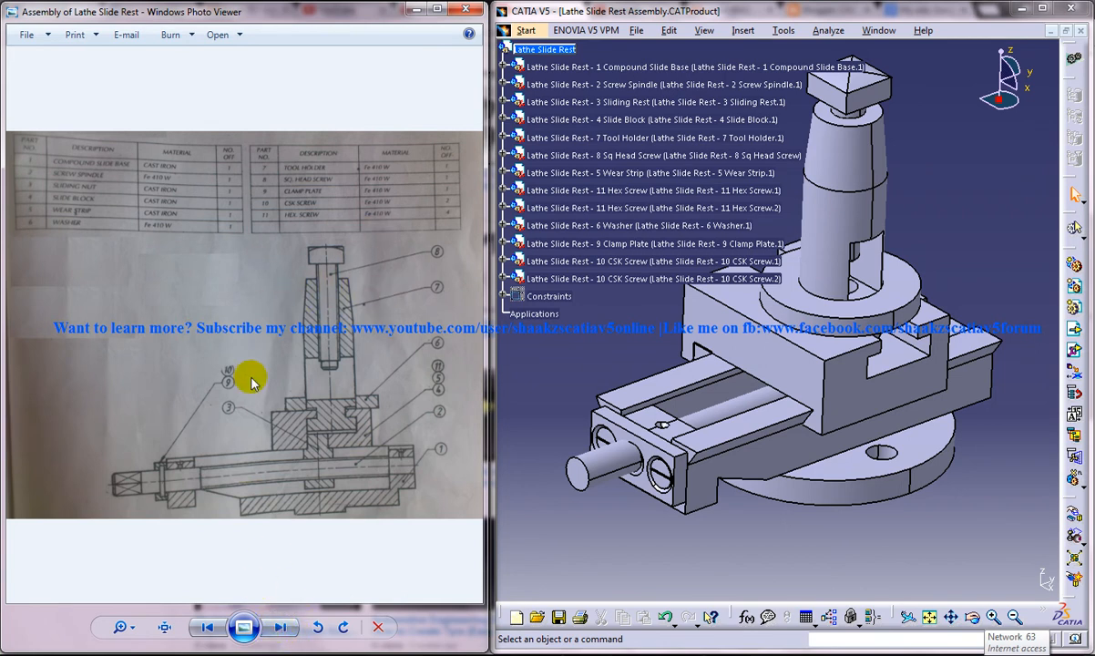
mouse_move(381, 360)
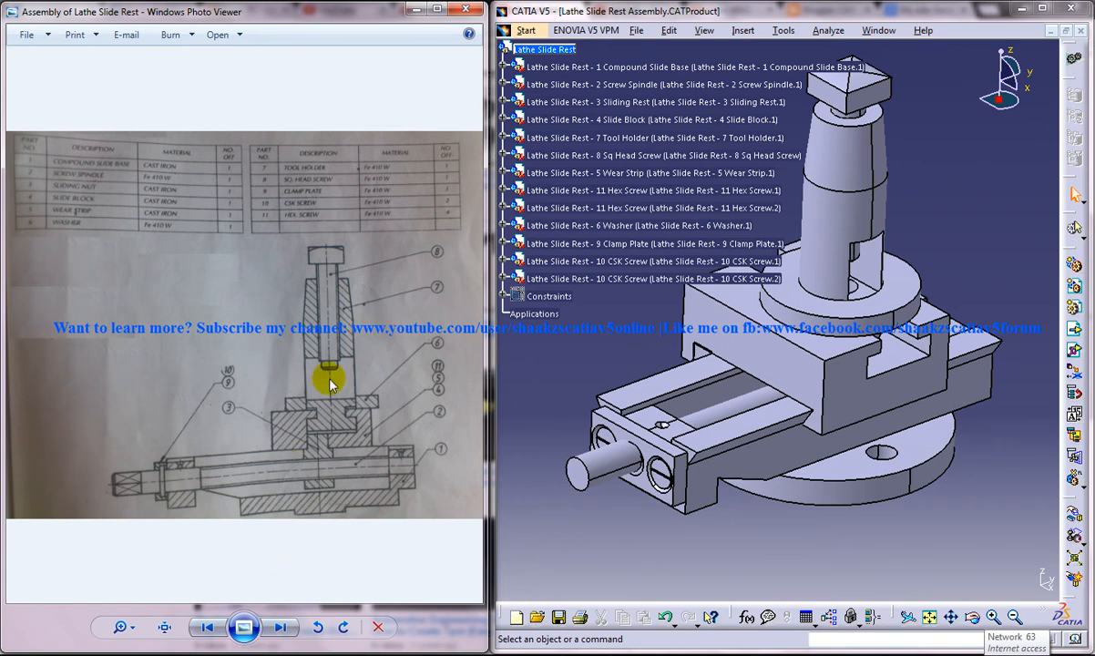
mouse_move(374, 306)
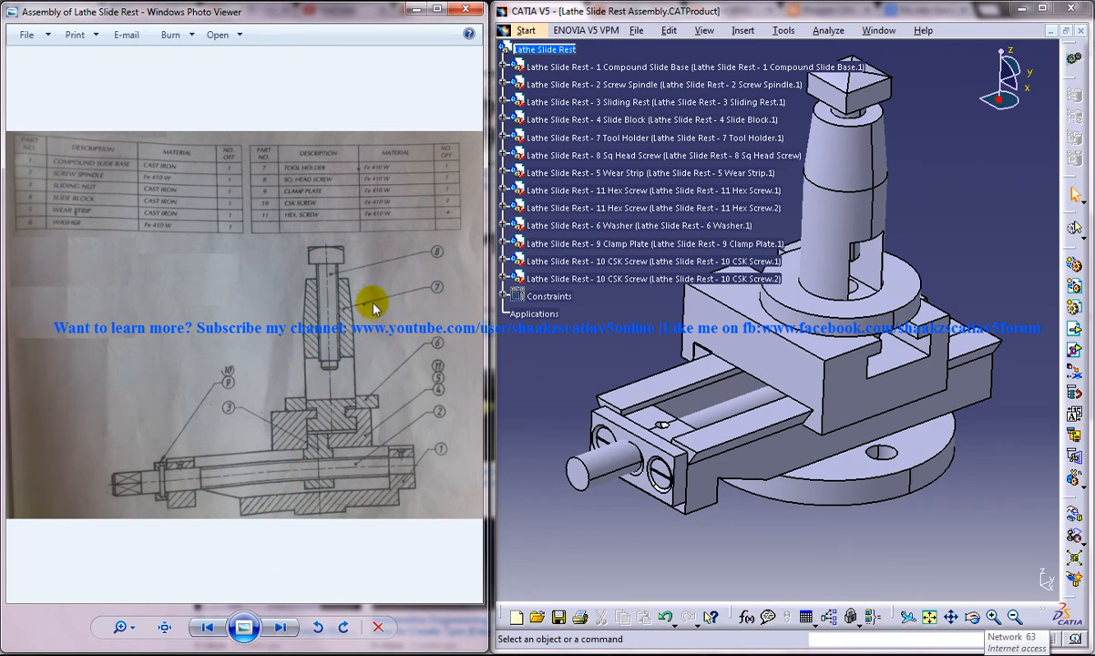
mouse_move(408, 279)
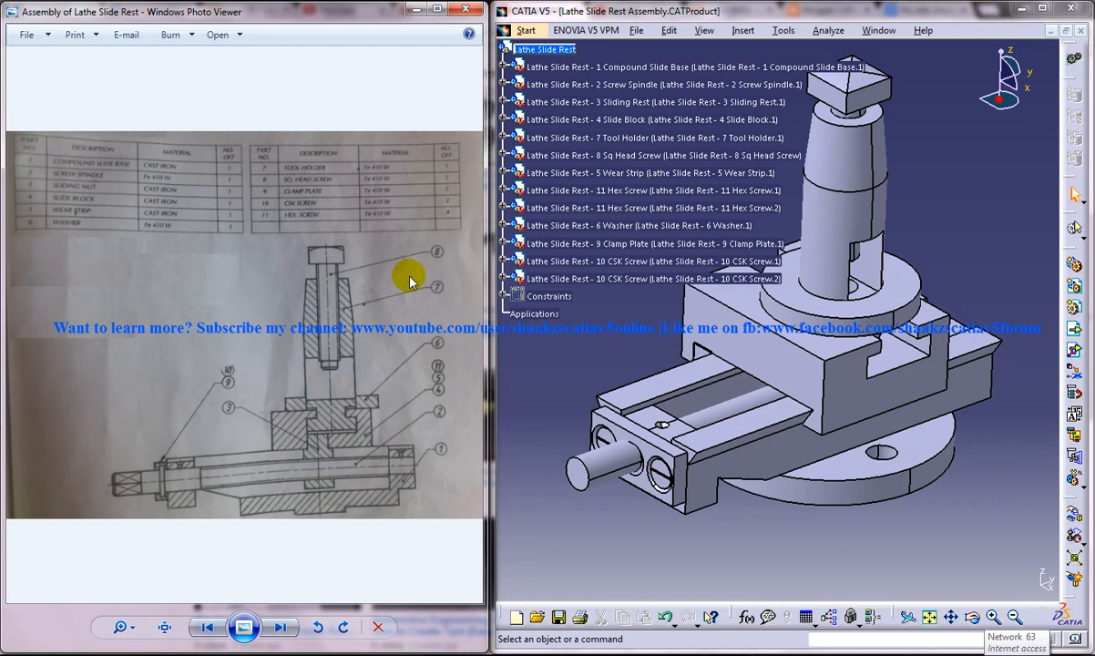
left_click(280, 627)
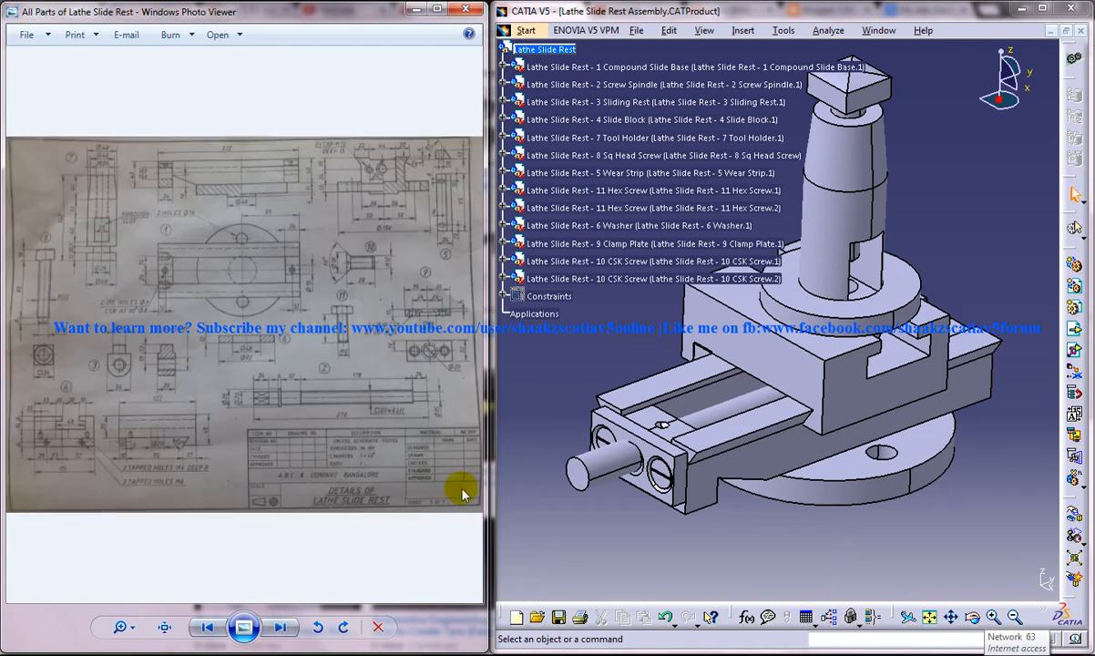
mouse_move(879, 173)
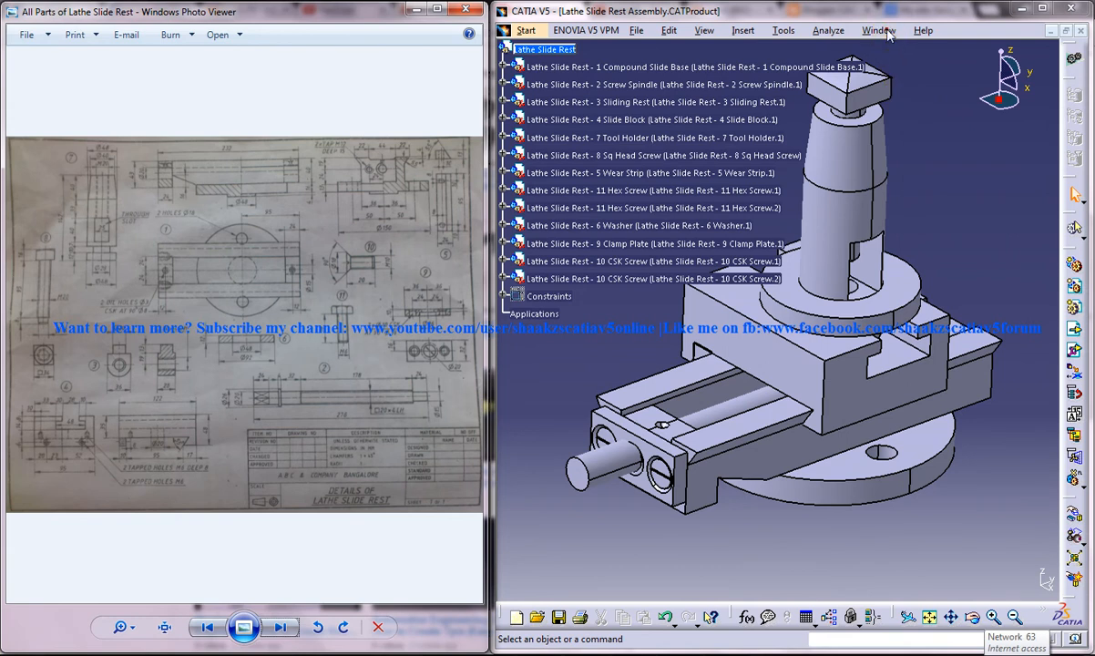
Switch from the finished Compound Slide Base part to Compound Slide Base WIP.CATPart.
left_click(877, 30)
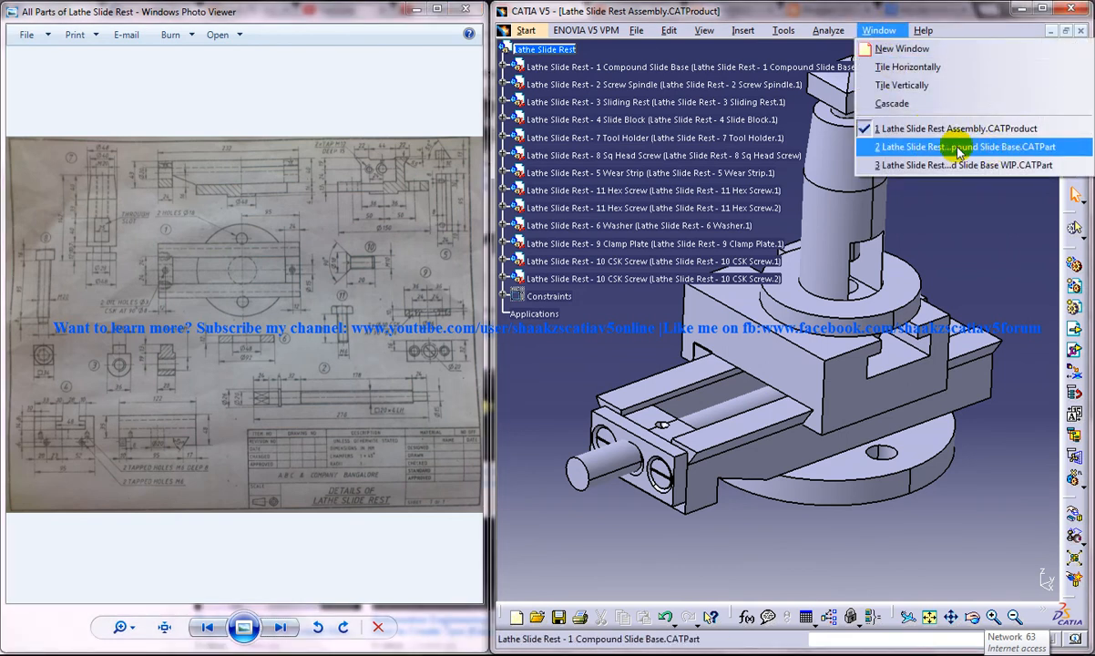
left_click(957, 146)
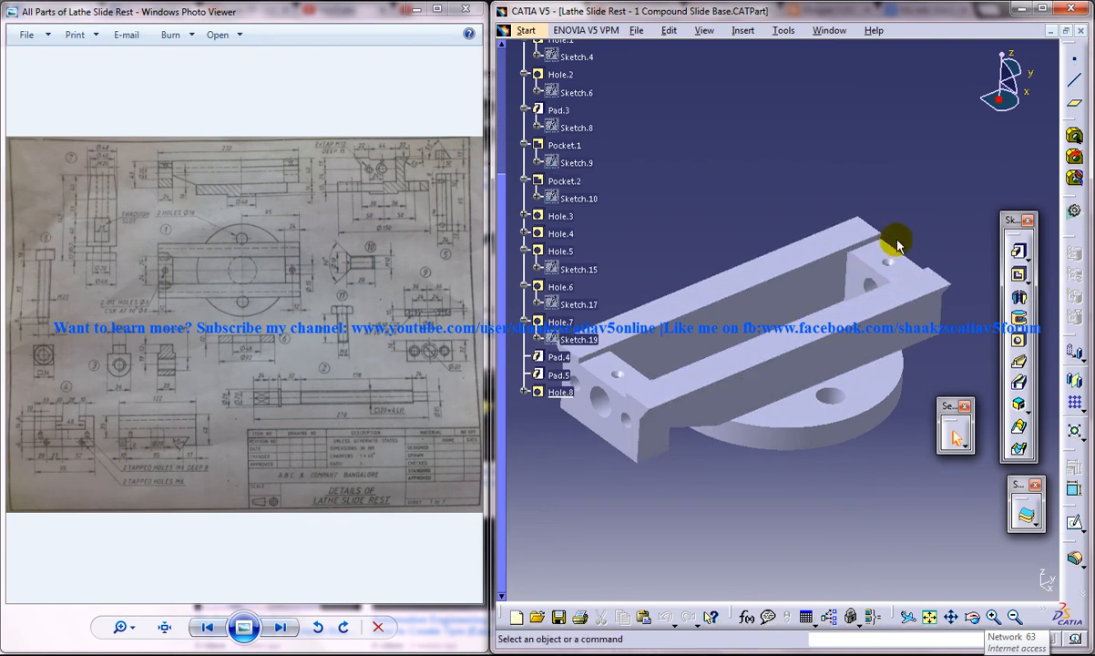
left_click(829, 30)
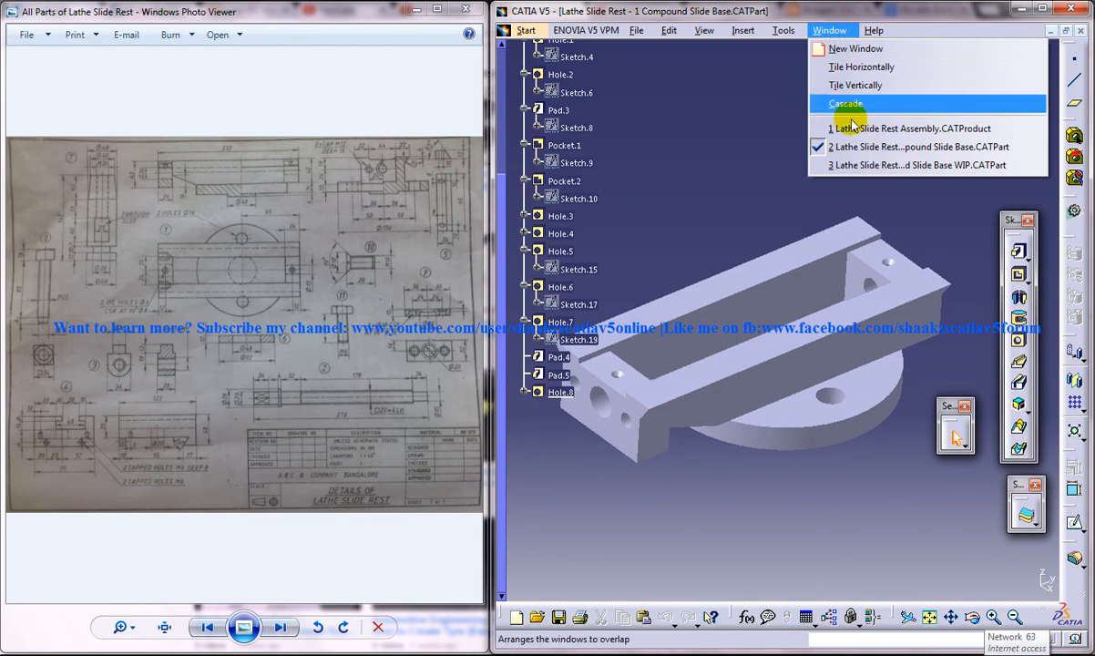
left_click(917, 165)
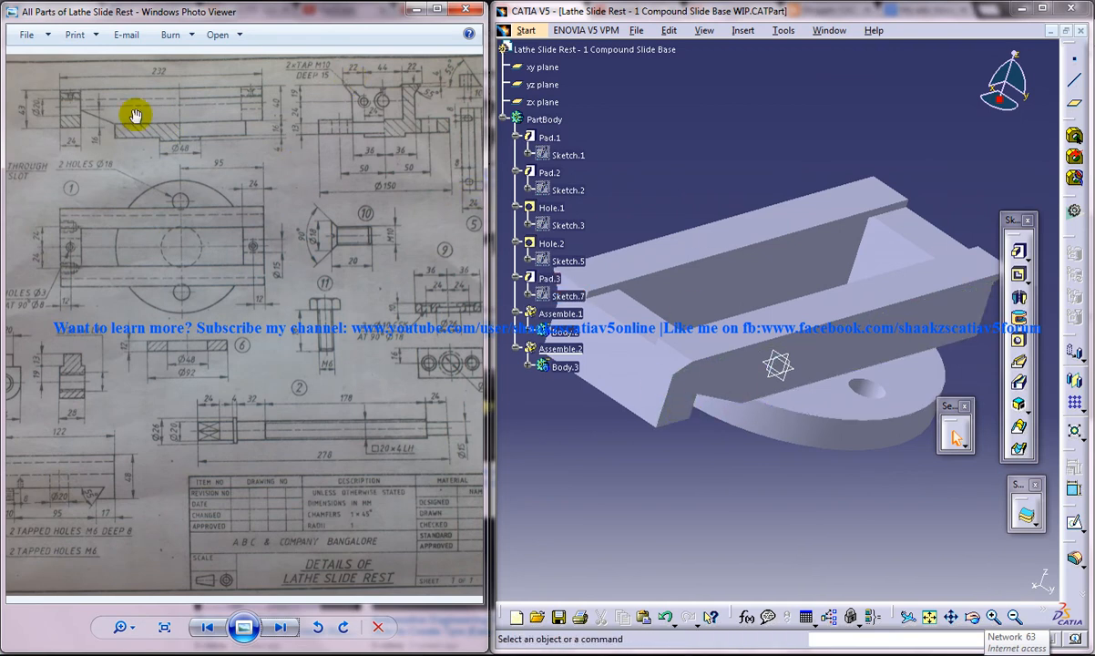
mouse_move(52, 100)
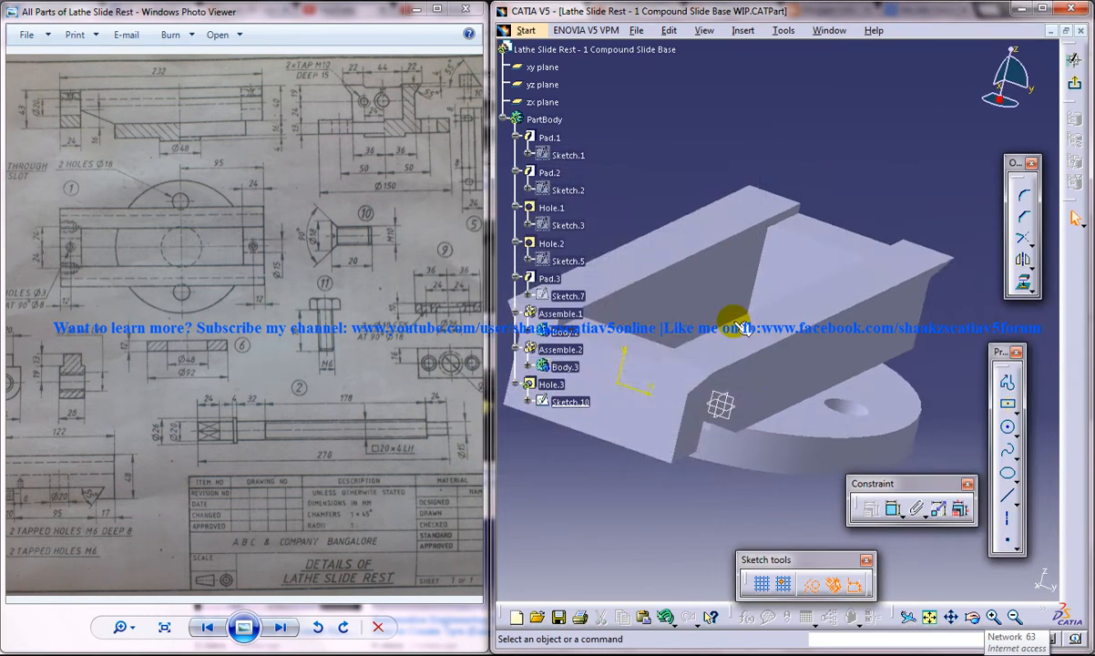
Drill Hole.3 in the front end block, centred at 9 mm, 20 mm diameter, up to next.
left_click(892, 510)
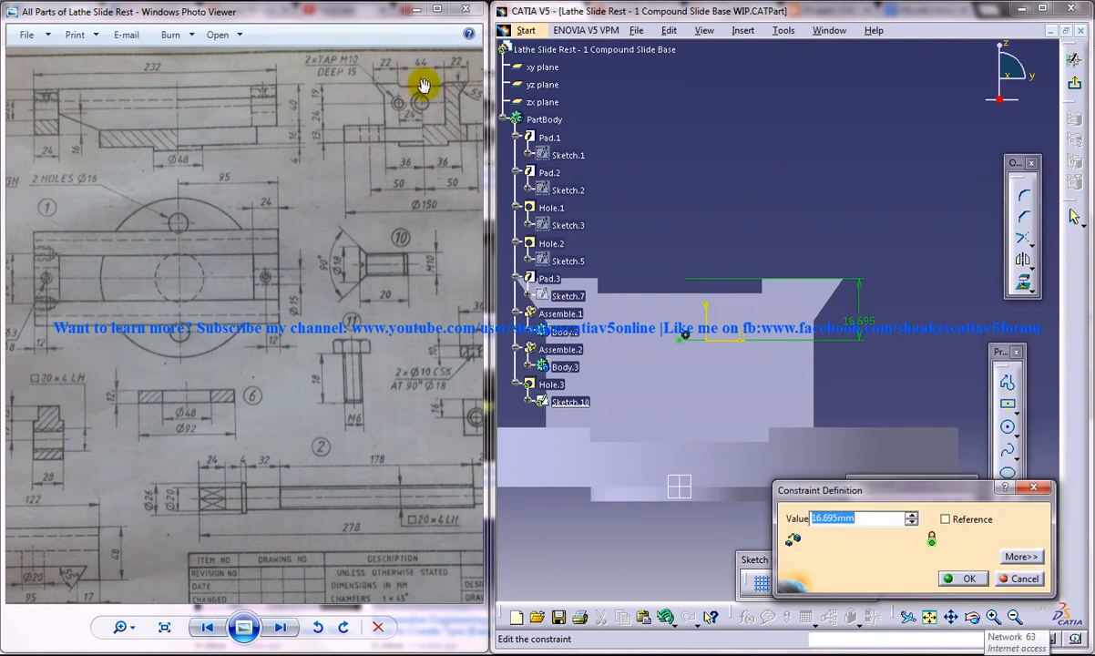
type("9")
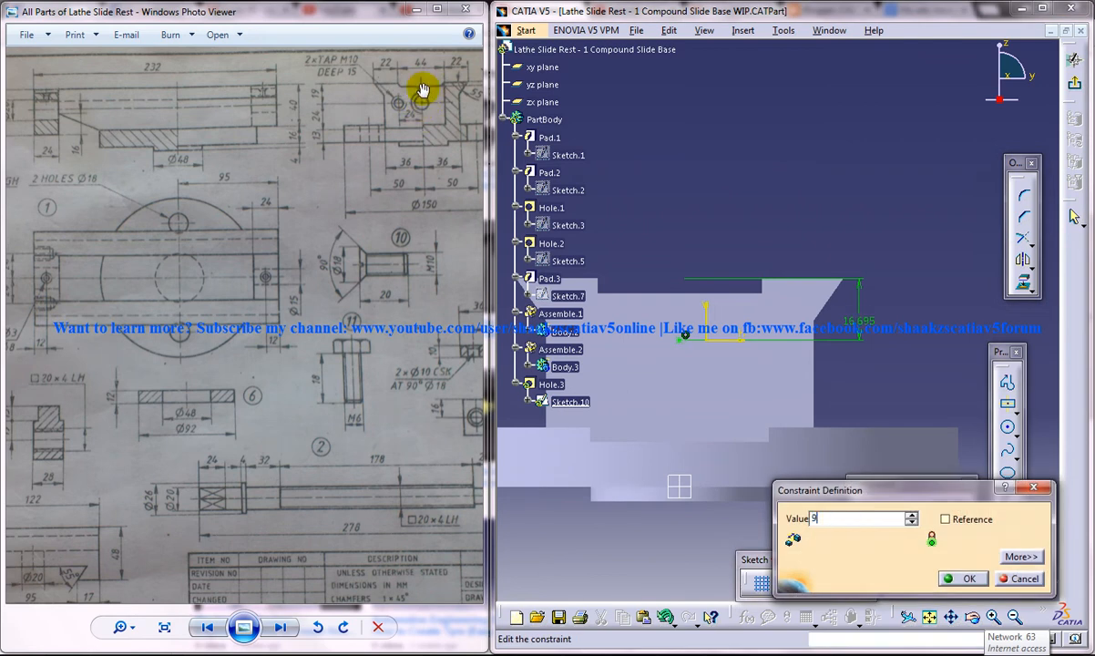
left_click(964, 578)
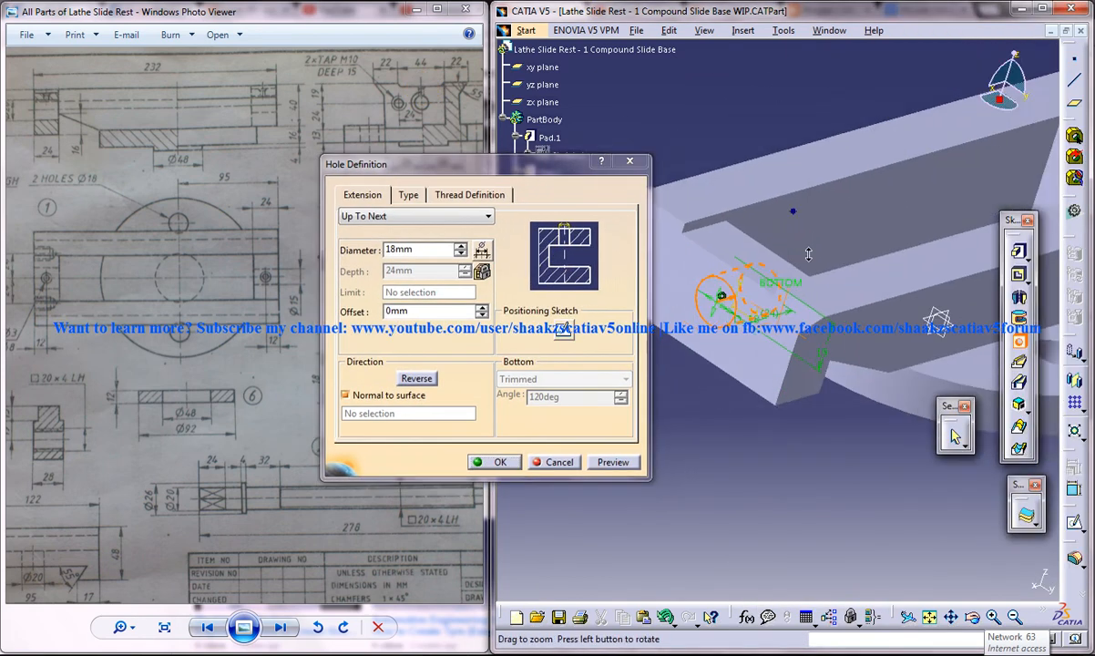
left_click_drag(808, 254, 792, 277)
type("20")
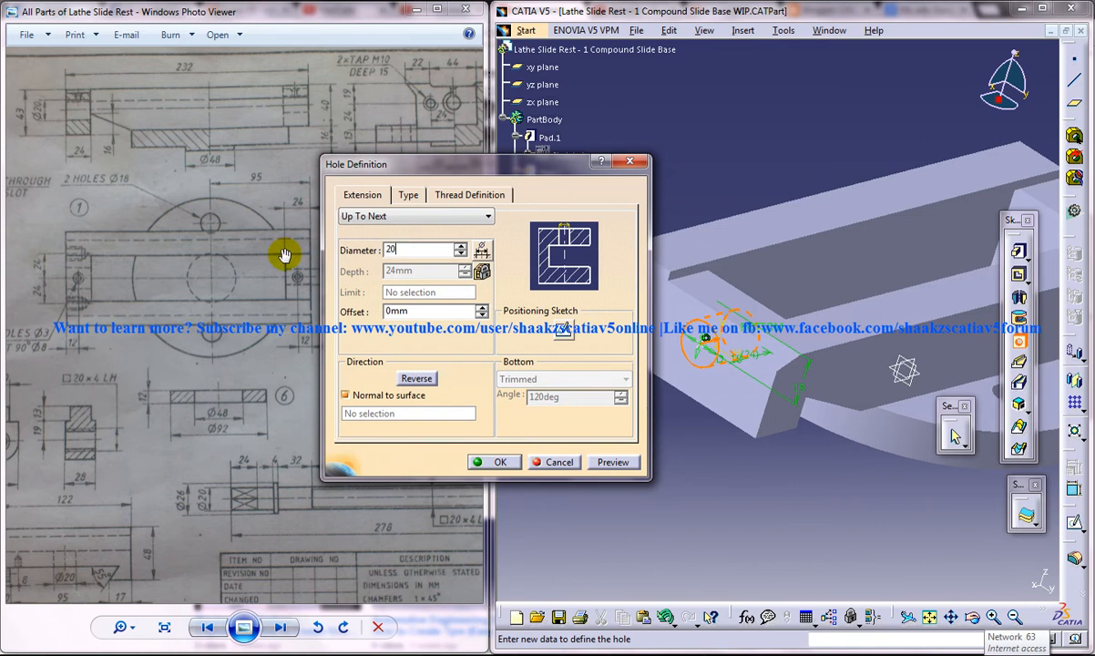
left_click(416, 216)
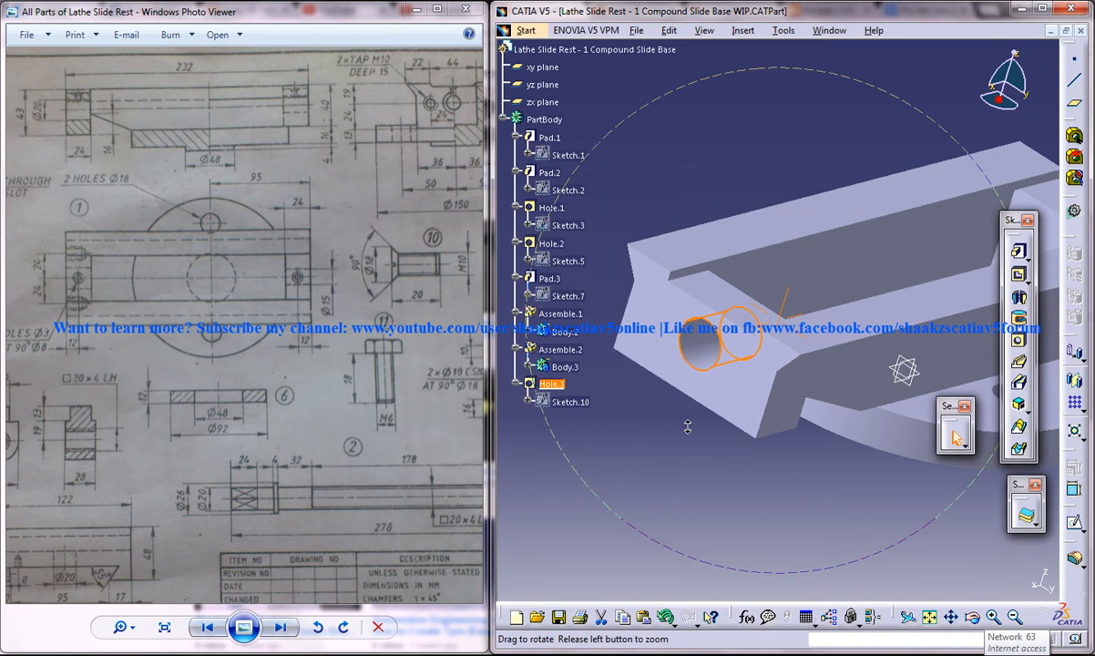
left_click_drag(688, 426, 572, 465)
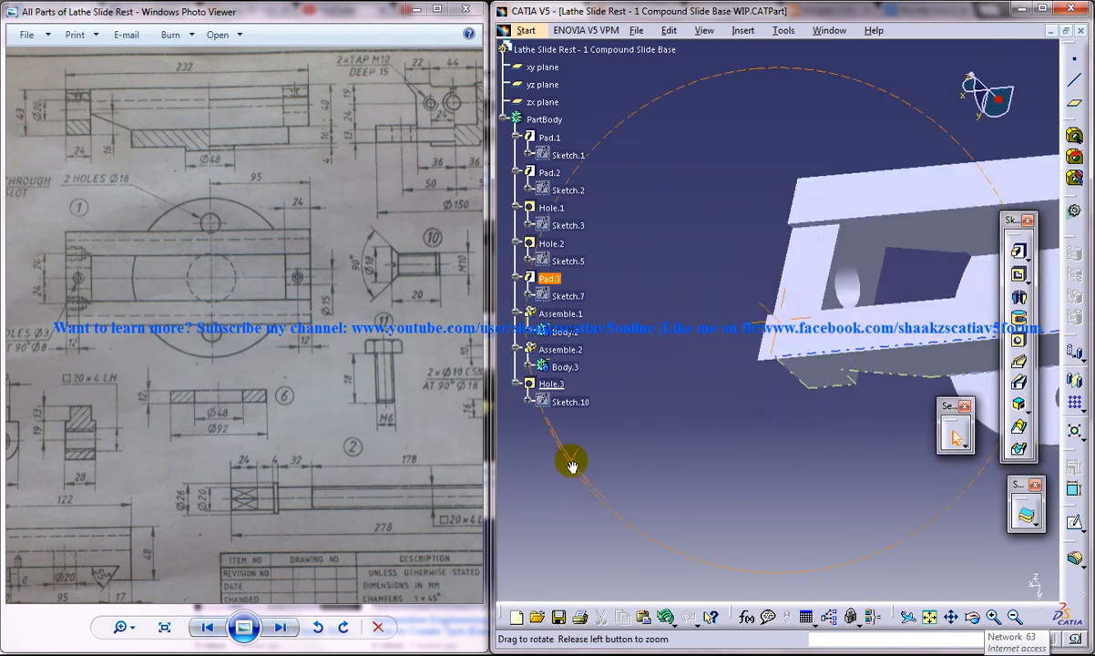
left_click_drag(572, 467, 471, 209)
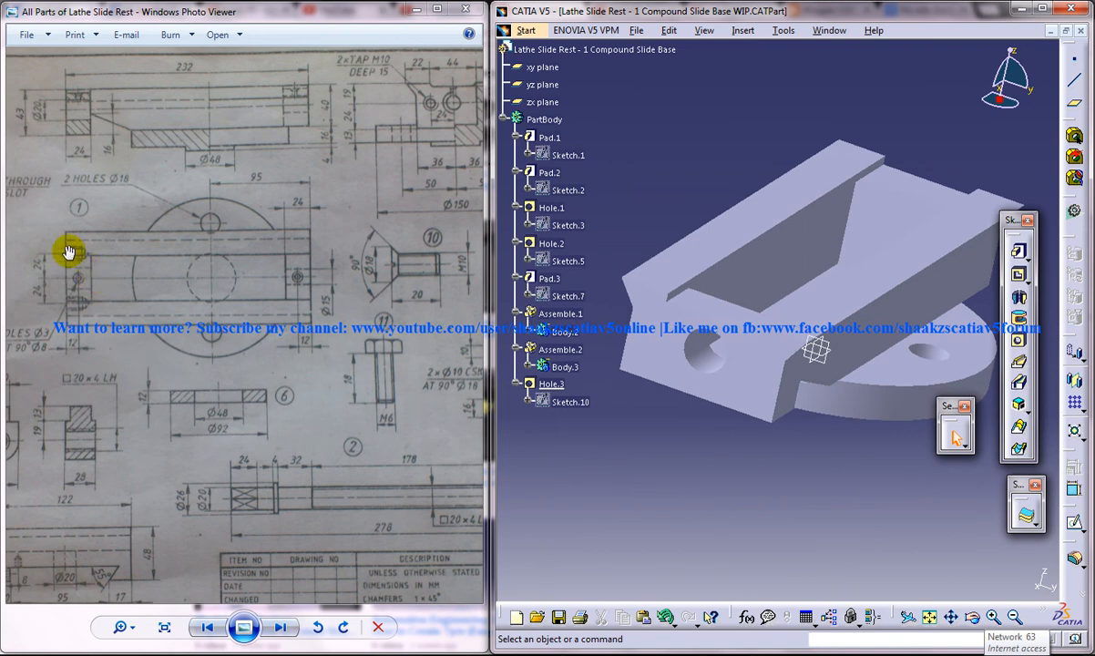
Start a second hole on the front face, positioned 24 mm from the edge.
left_click(766, 387)
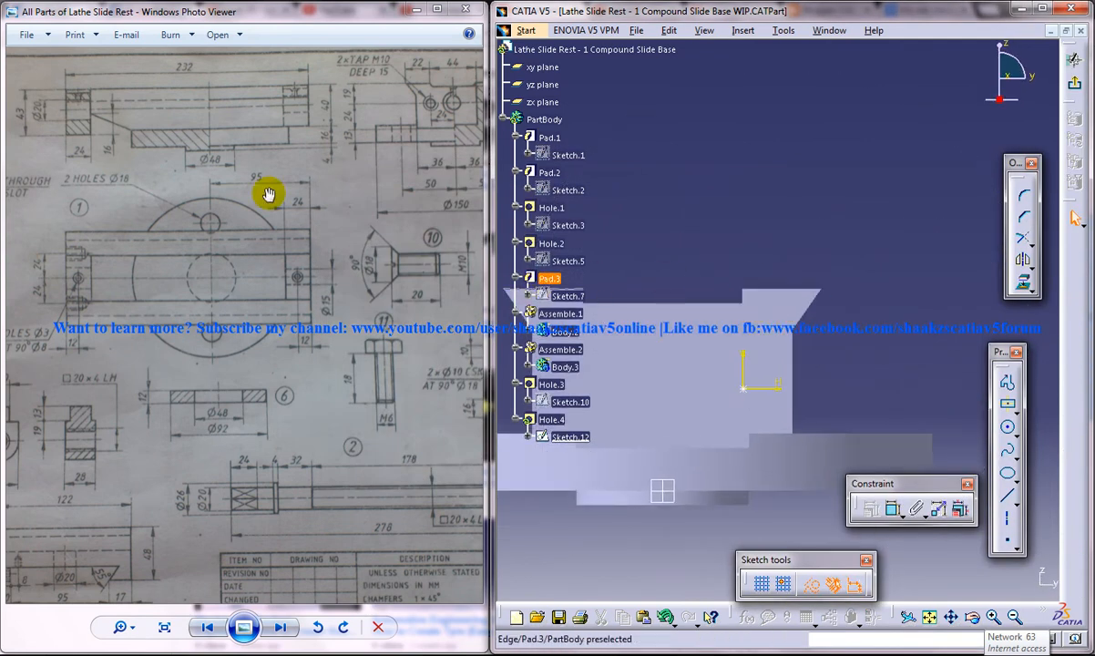
mouse_move(76, 279)
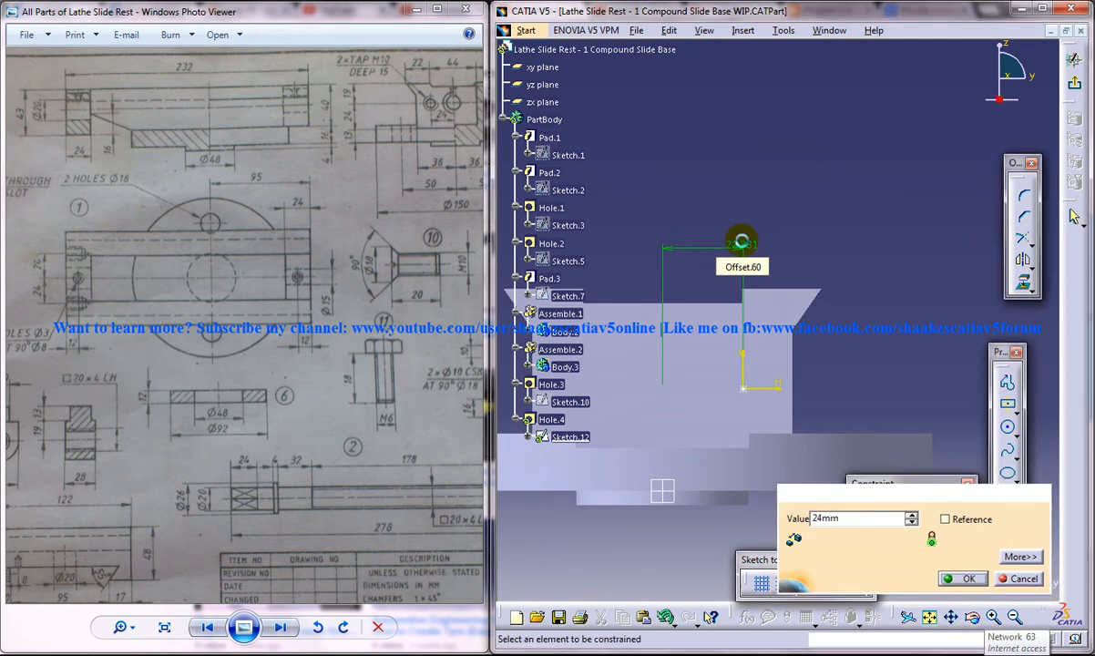
left_click(962, 579)
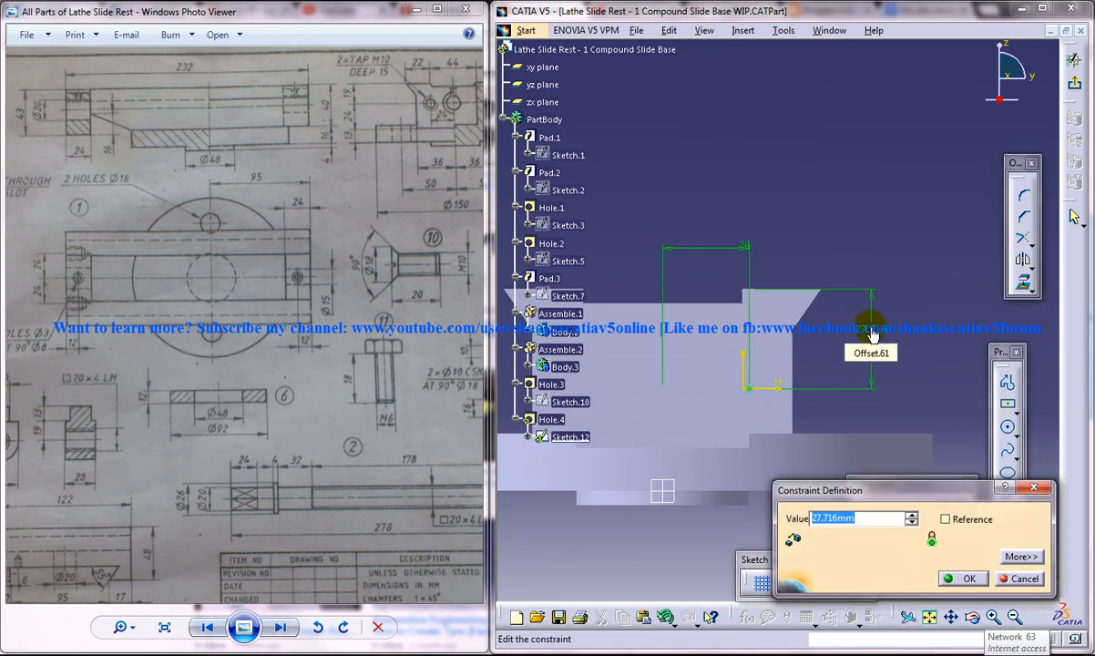
left_click(963, 578)
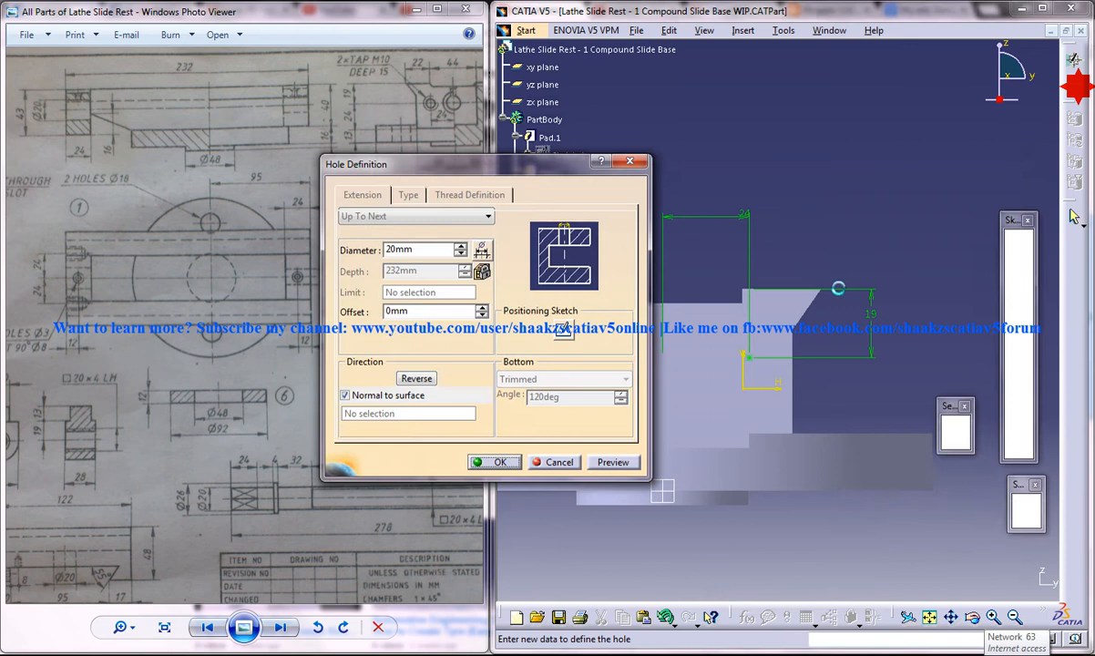
Make the hole 10 mm diameter, blind 15 mm deep with a flat bottom, and preview it.
left_click(422, 250)
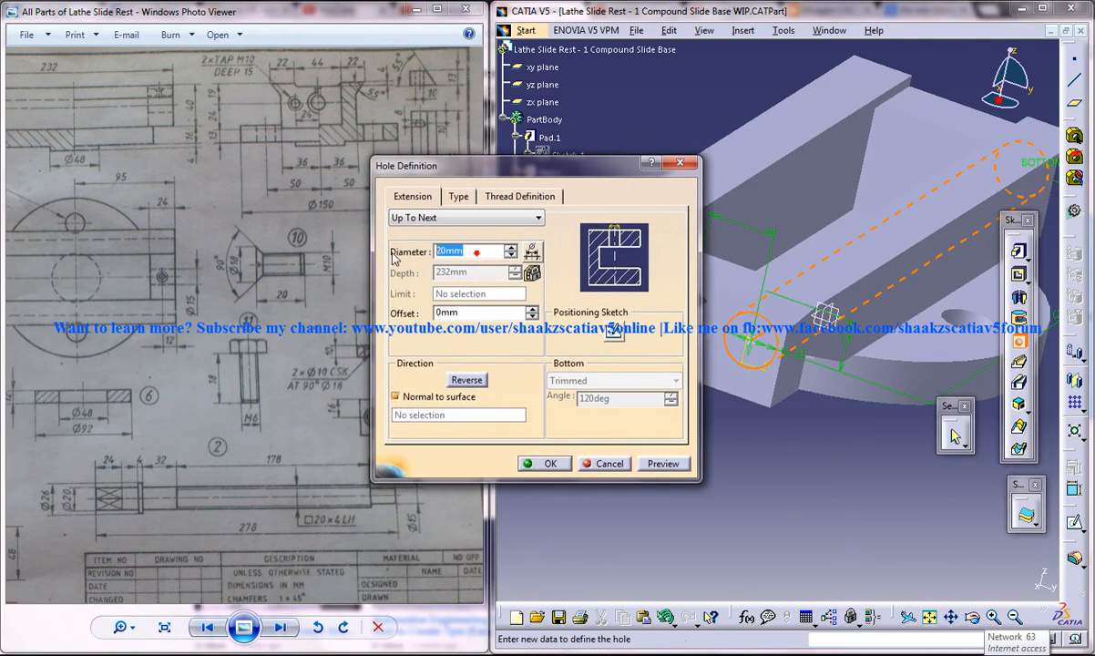
type("10")
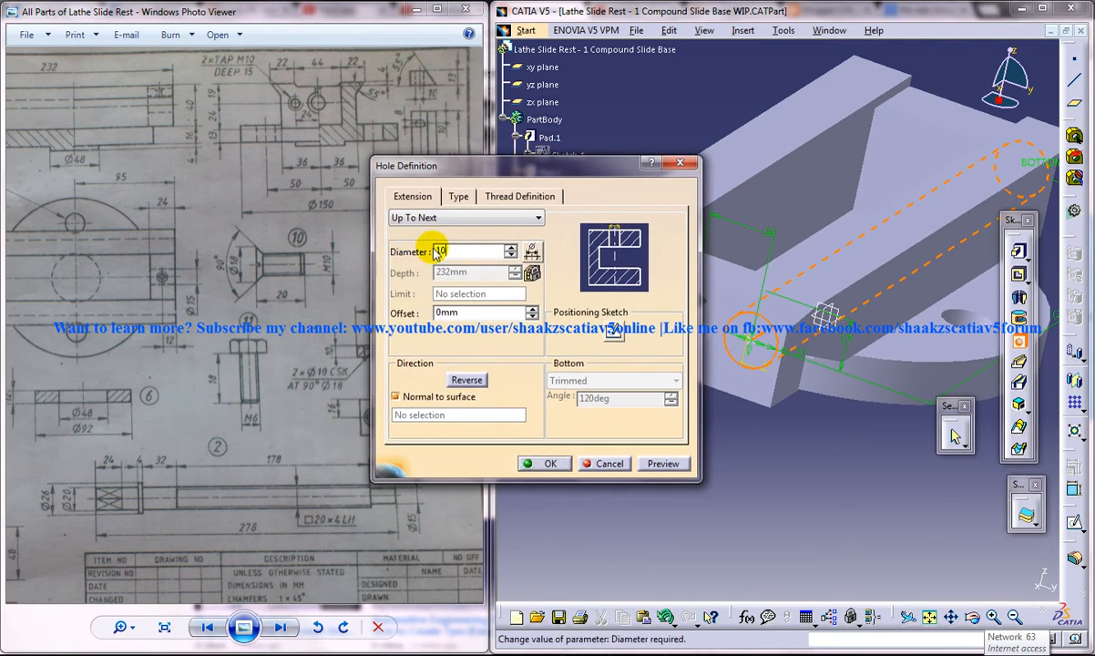
left_click(447, 252)
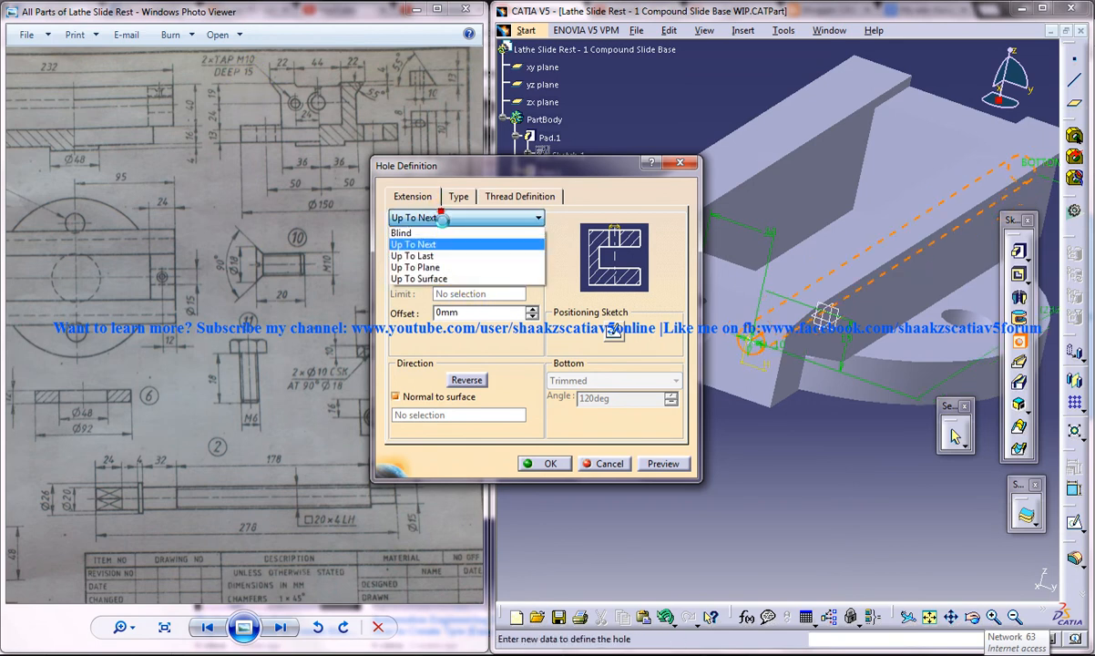
left_click(401, 233)
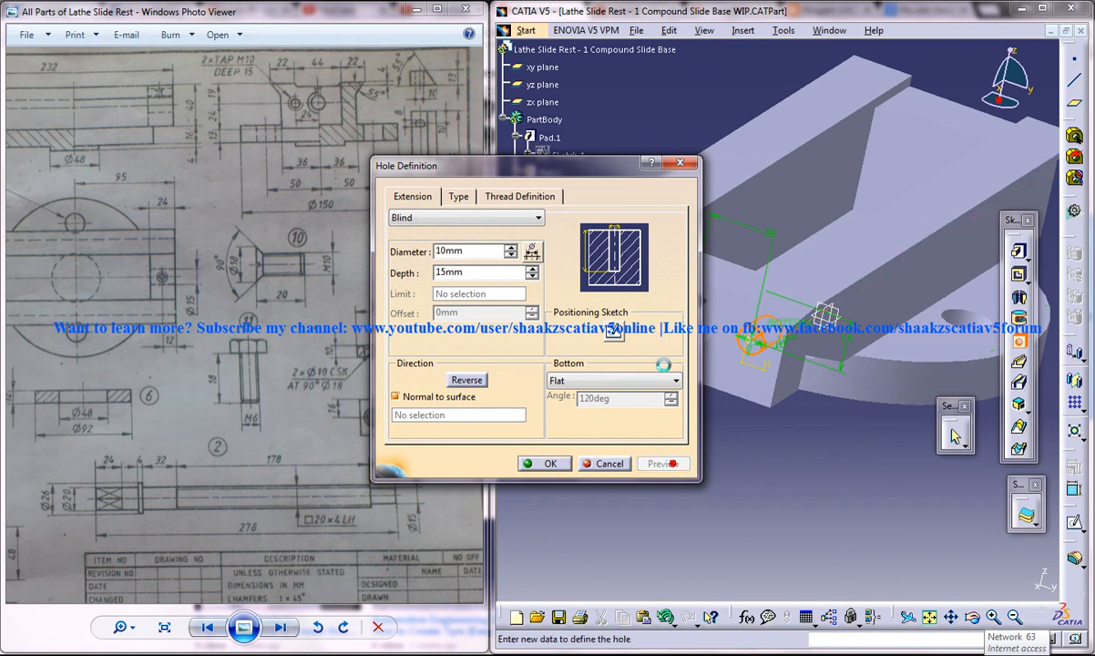
left_click(545, 464)
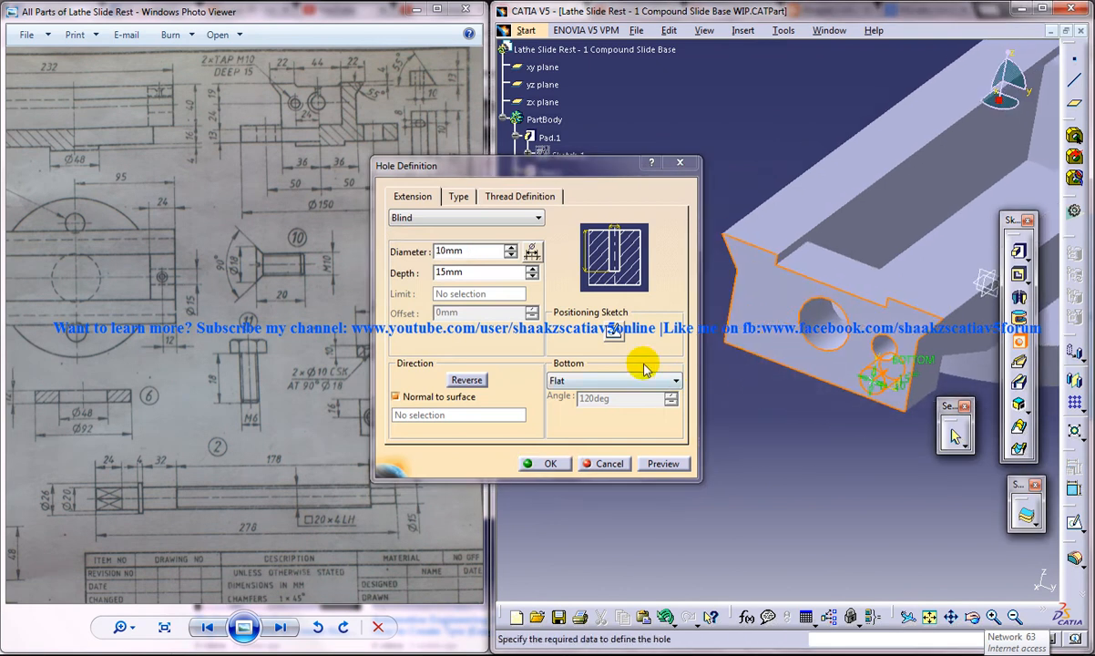
left_click(548, 463)
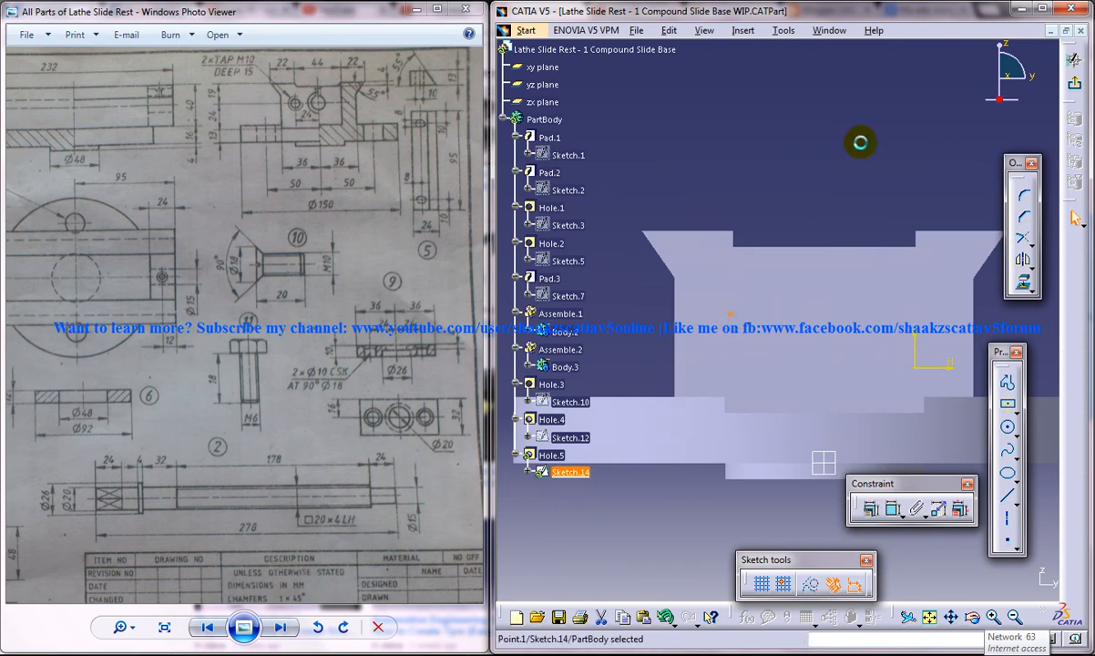
mouse_move(733, 315)
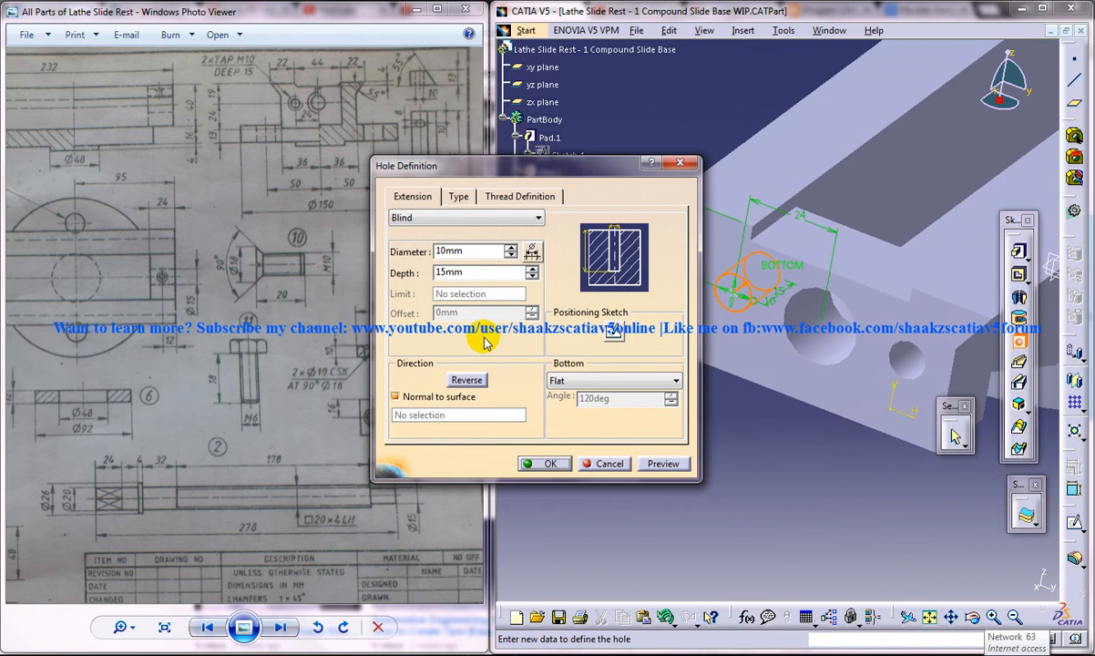
Confirm the blind 10 mm, 15 mm deep hole.
left_click(545, 464)
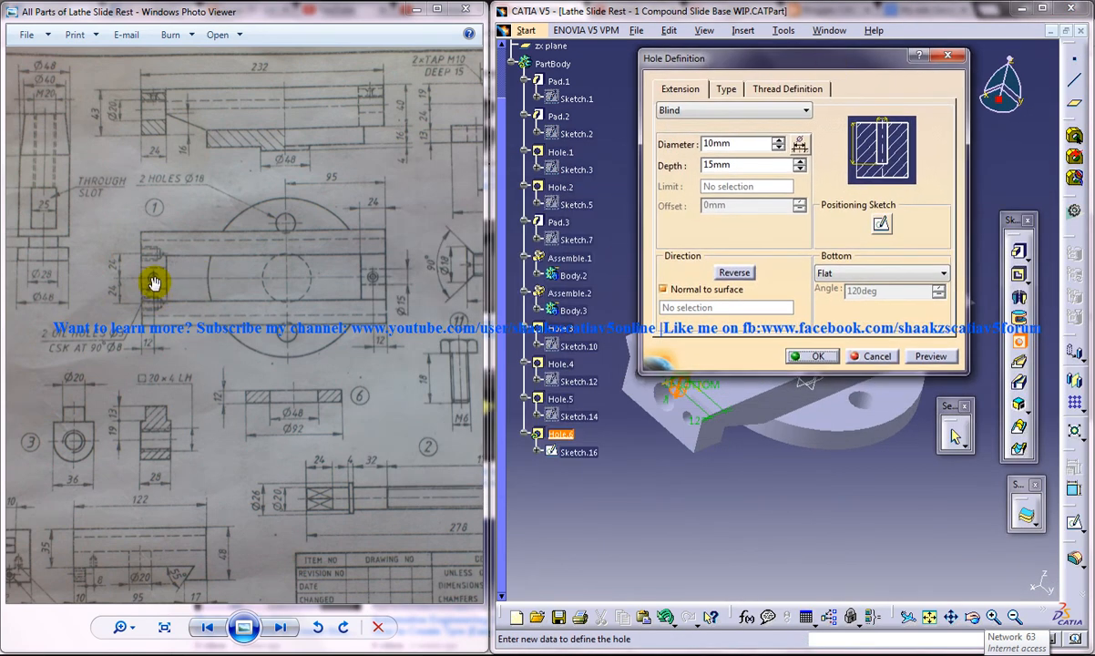
mouse_move(107, 342)
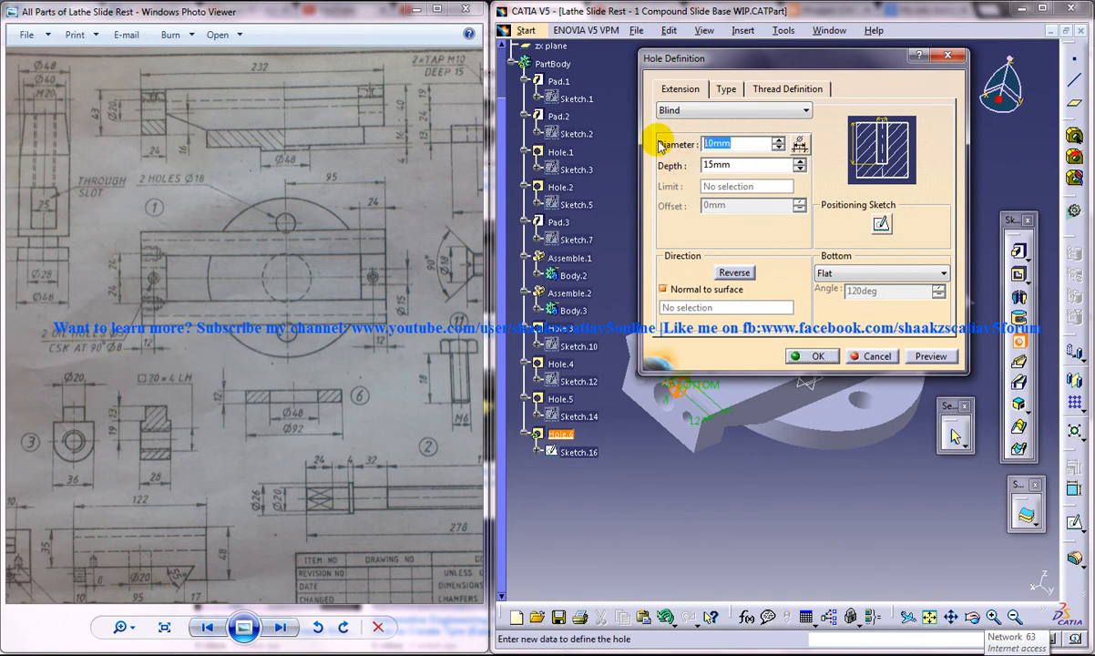
Set the new hole to 3 mm diameter, extending up to the next face.
type("3")
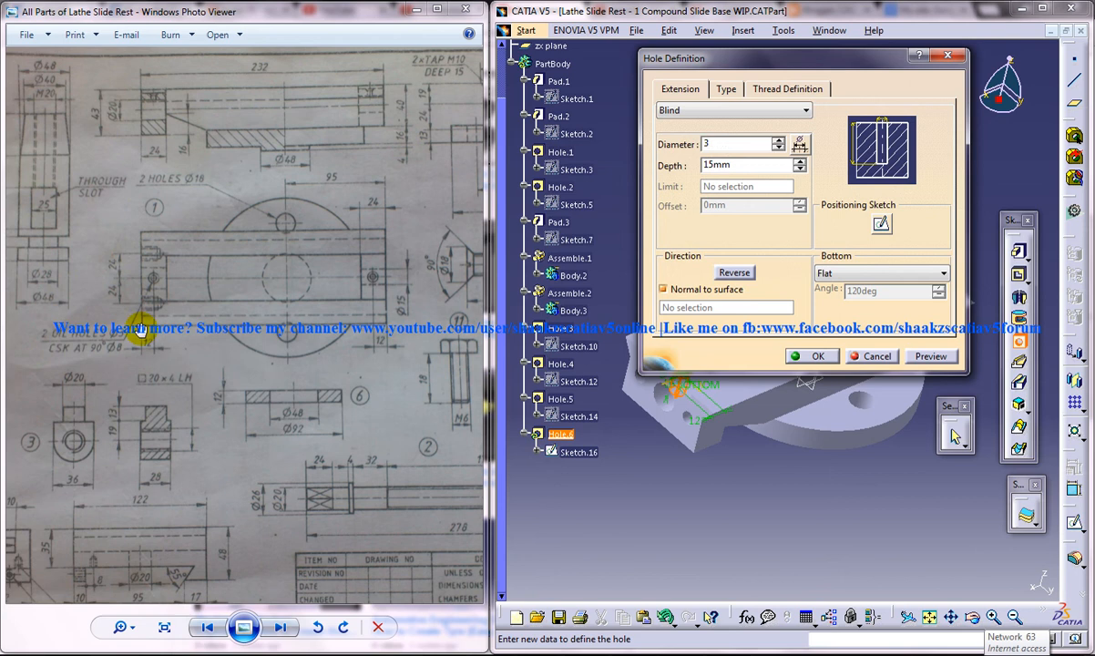
mouse_move(818, 172)
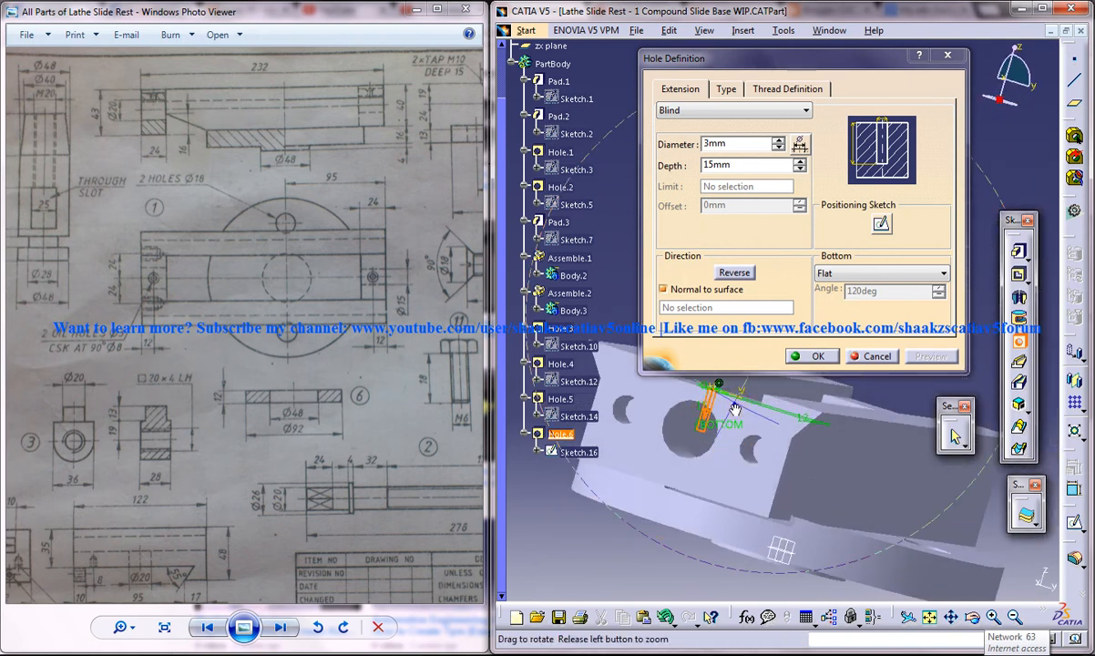
left_click_drag(729, 410, 756, 442)
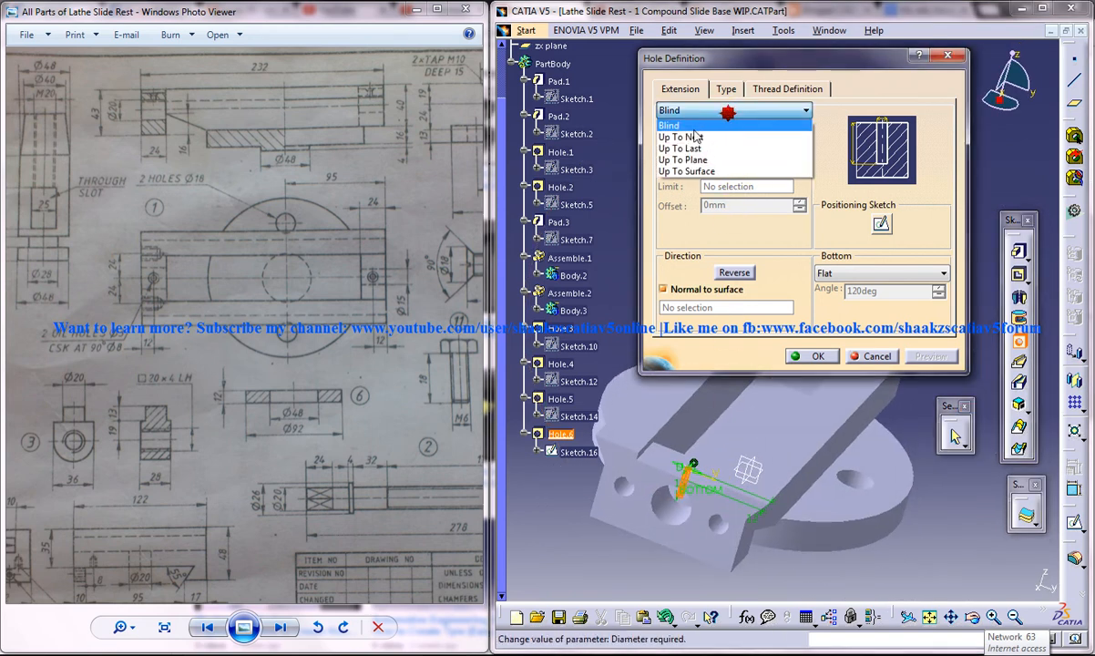
left_click(679, 136)
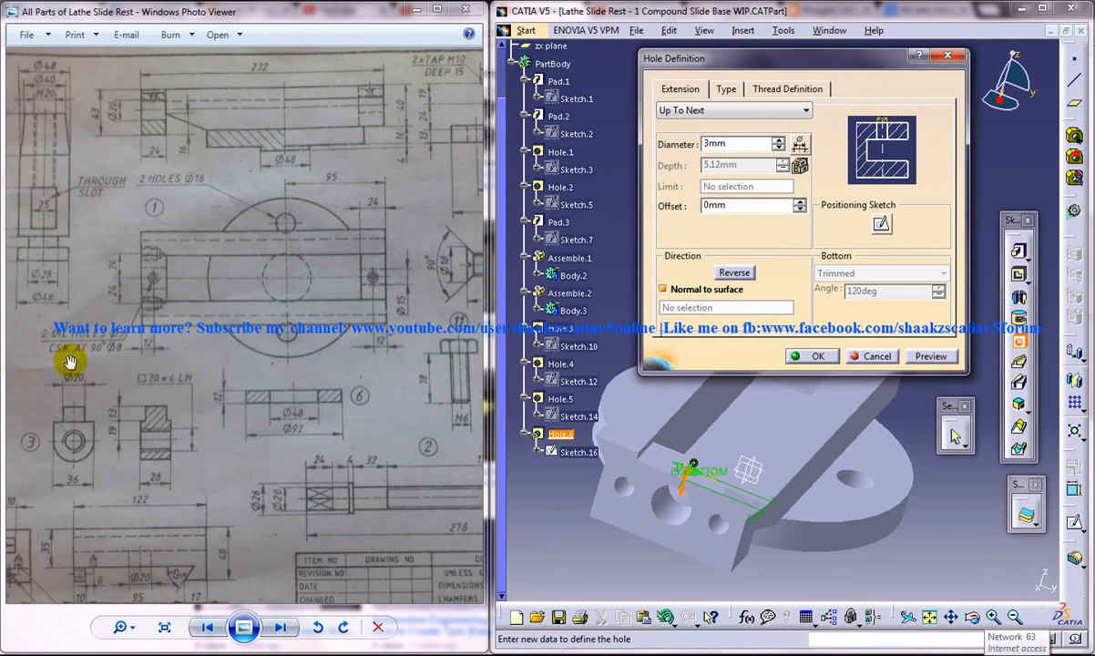
mouse_move(152, 332)
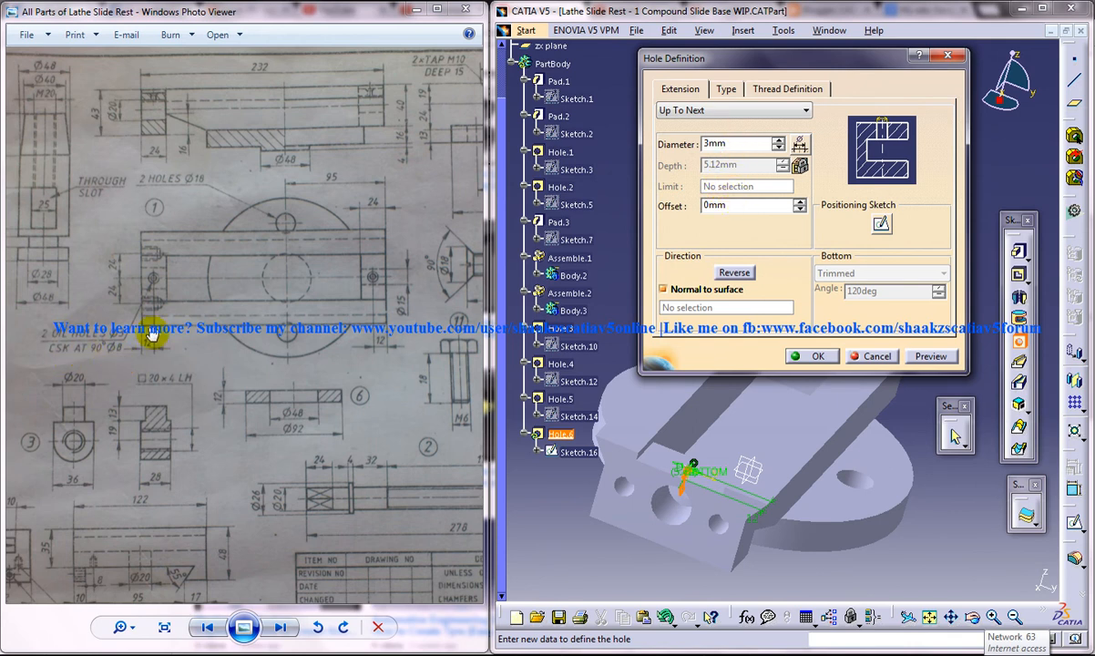
Make Hole.6 countersunk by angle and diameter, 90° and 8 mm, and confirm.
left_click(725, 88)
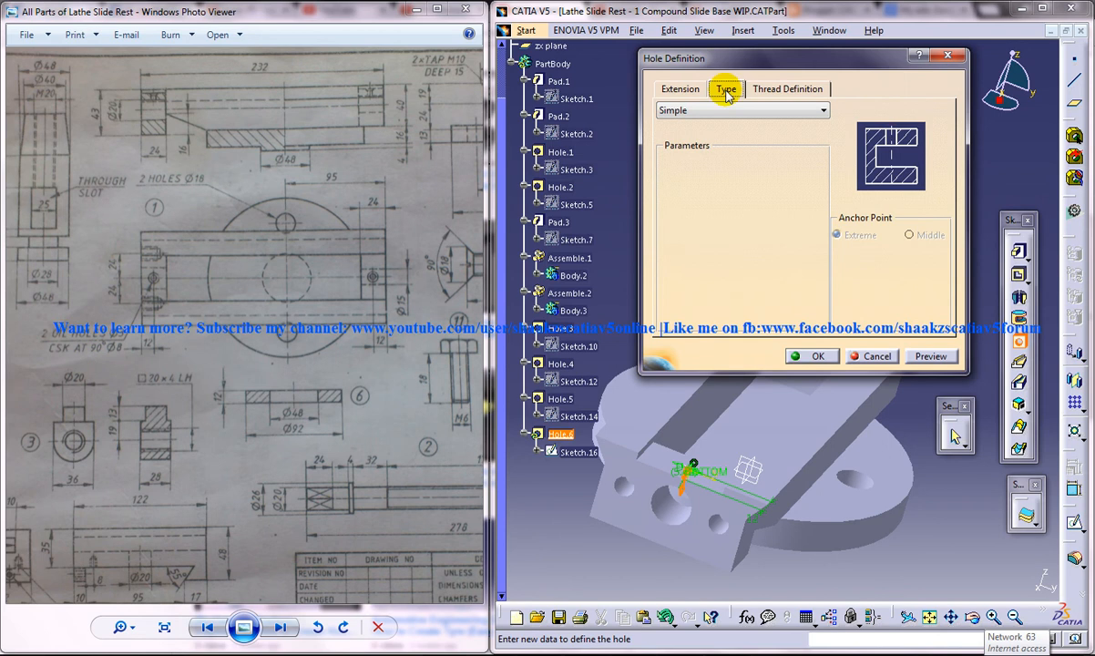
left_click(679, 89)
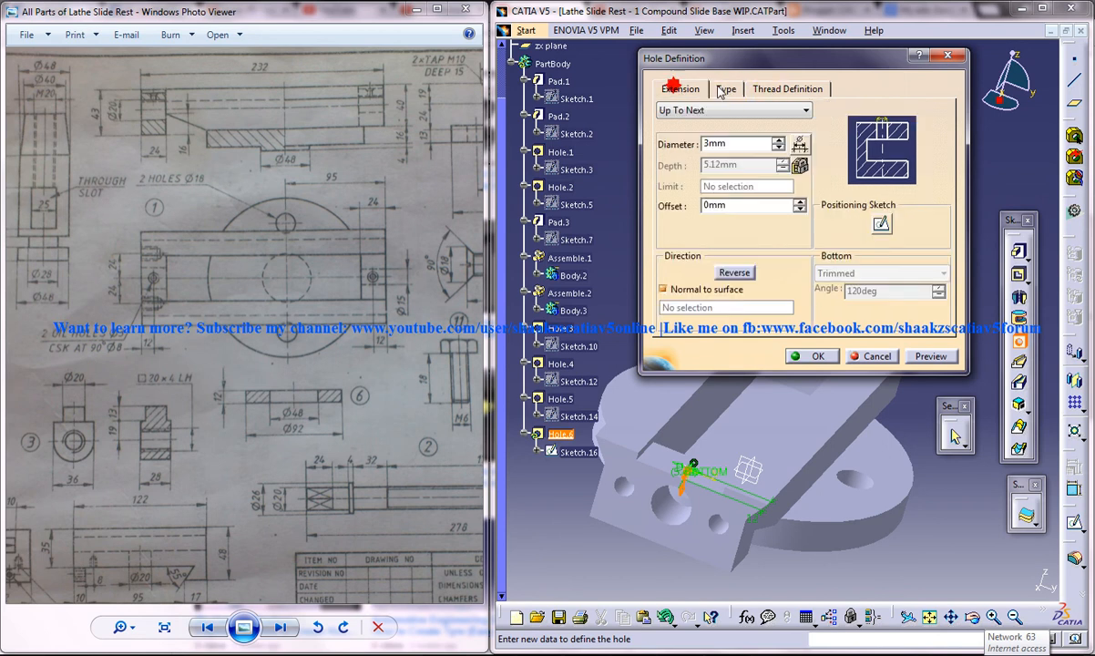
left_click(725, 88)
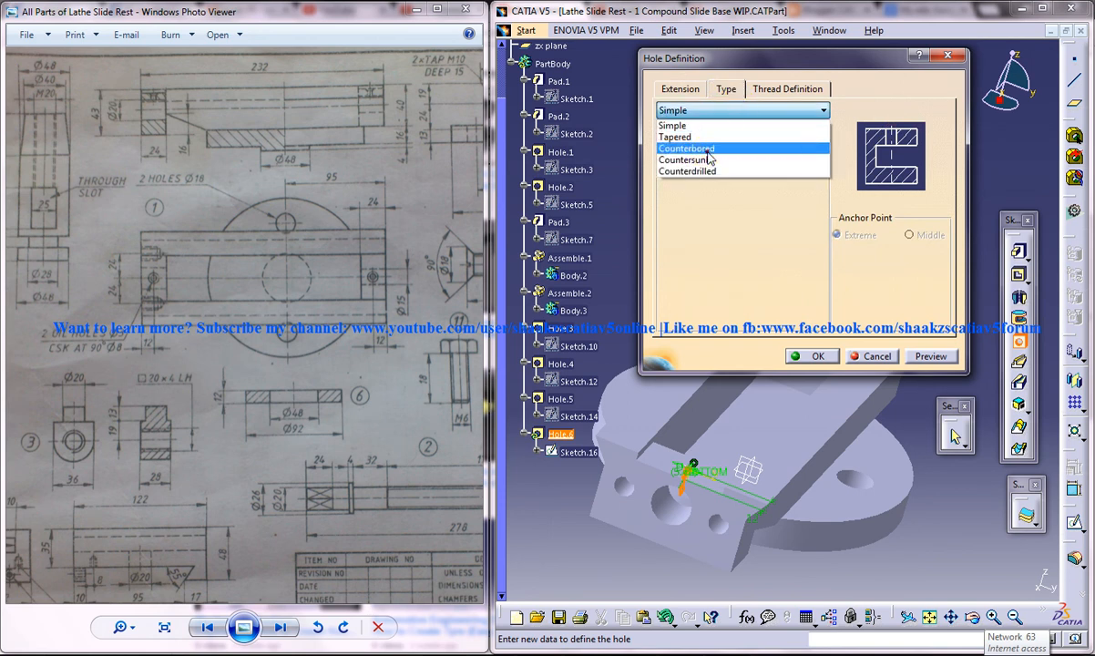
left_click(686, 148)
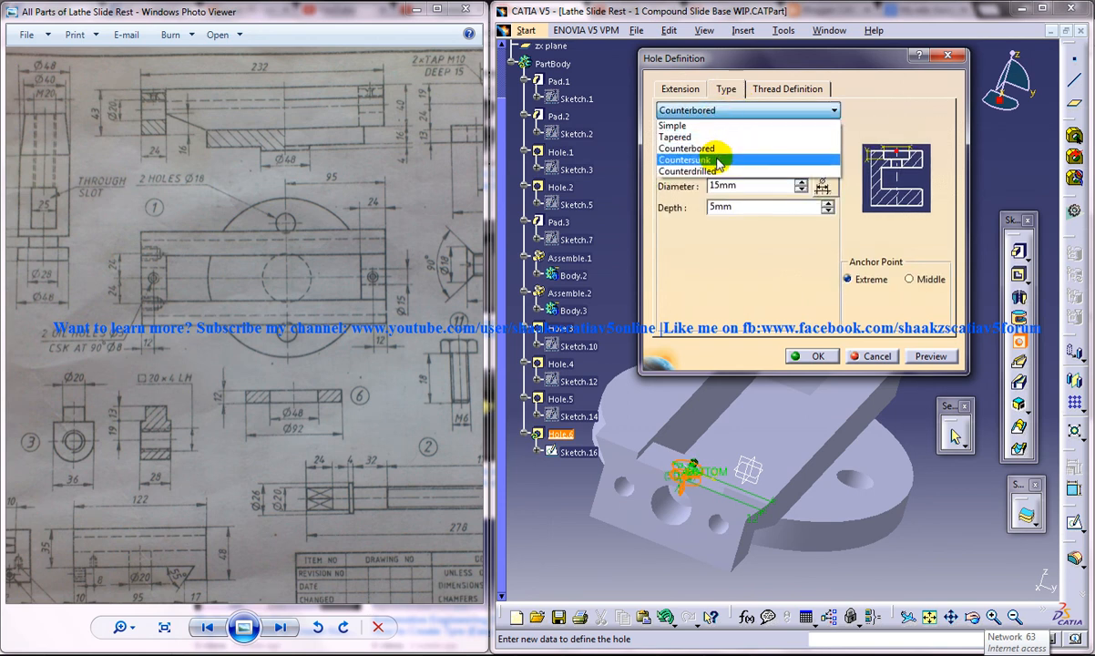
left_click(686, 159)
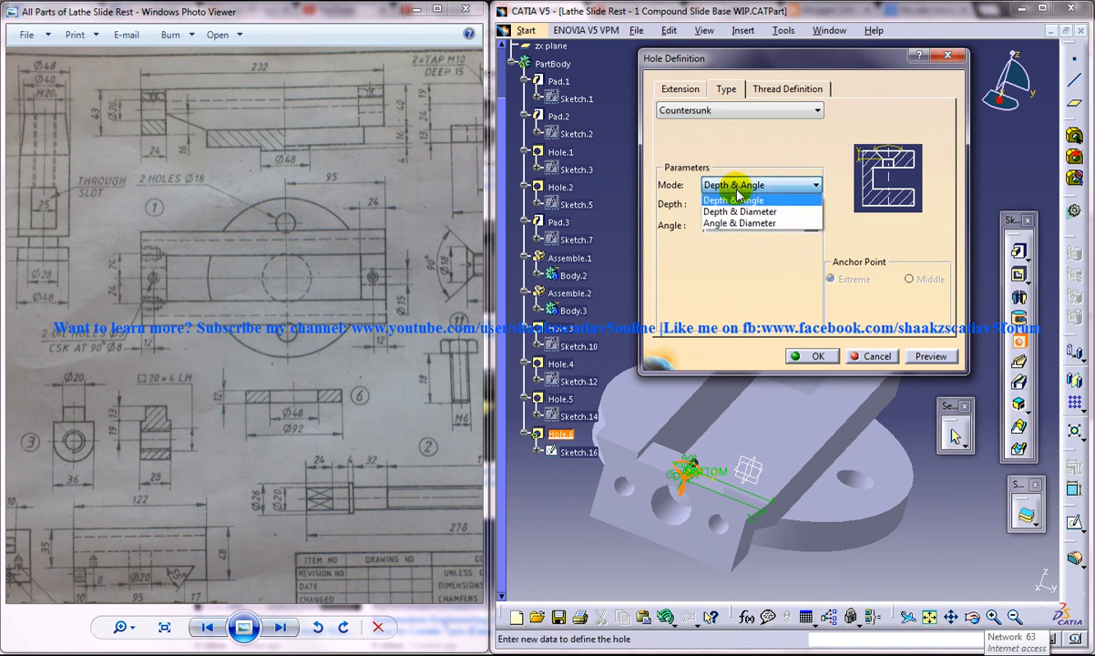
left_click(739, 223)
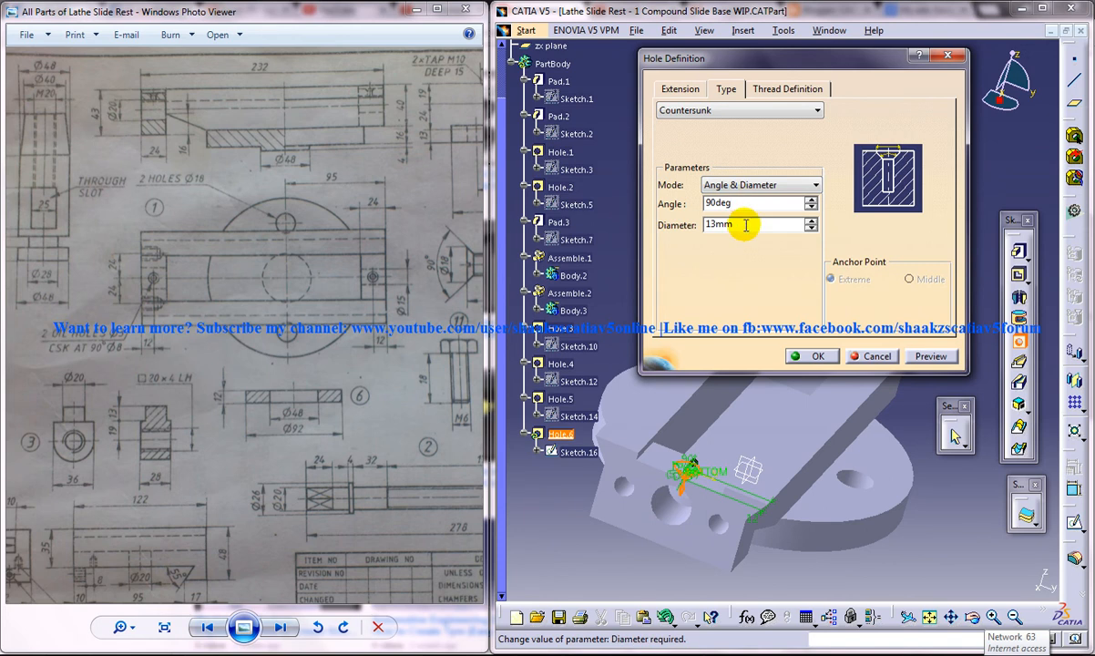
type("8")
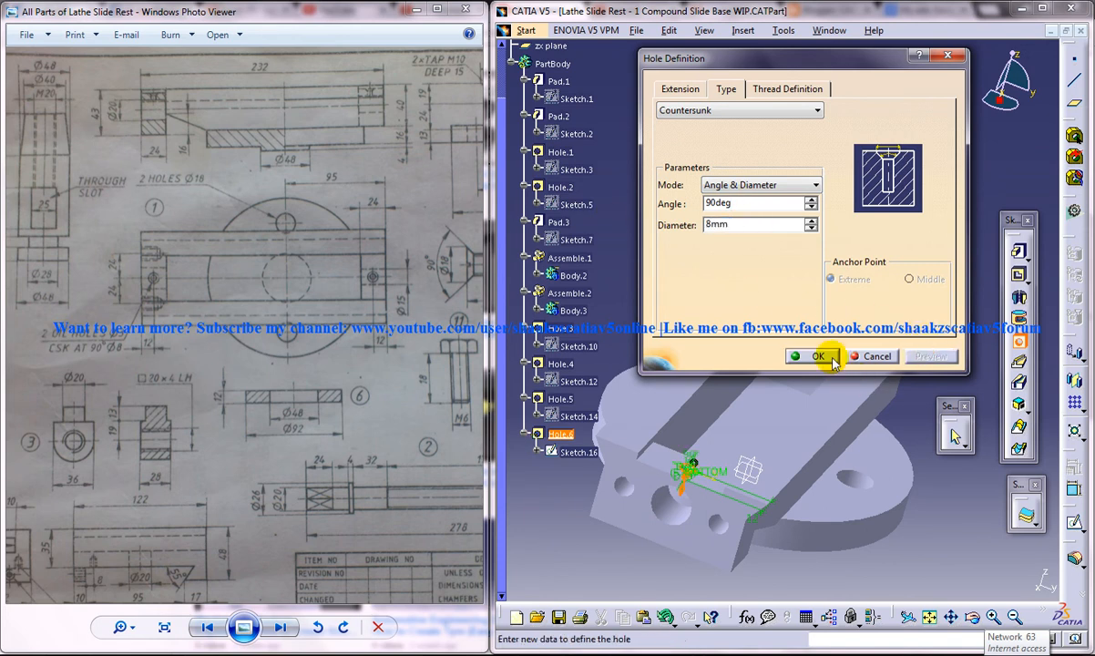
left_click(814, 356)
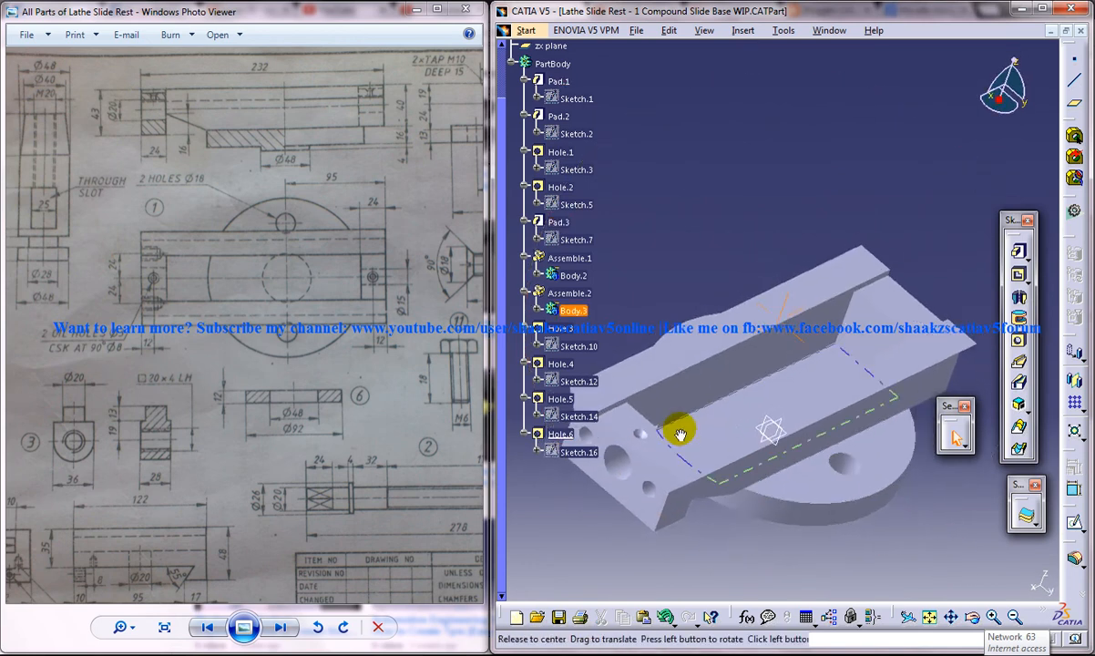
left_click_drag(681, 433, 736, 426)
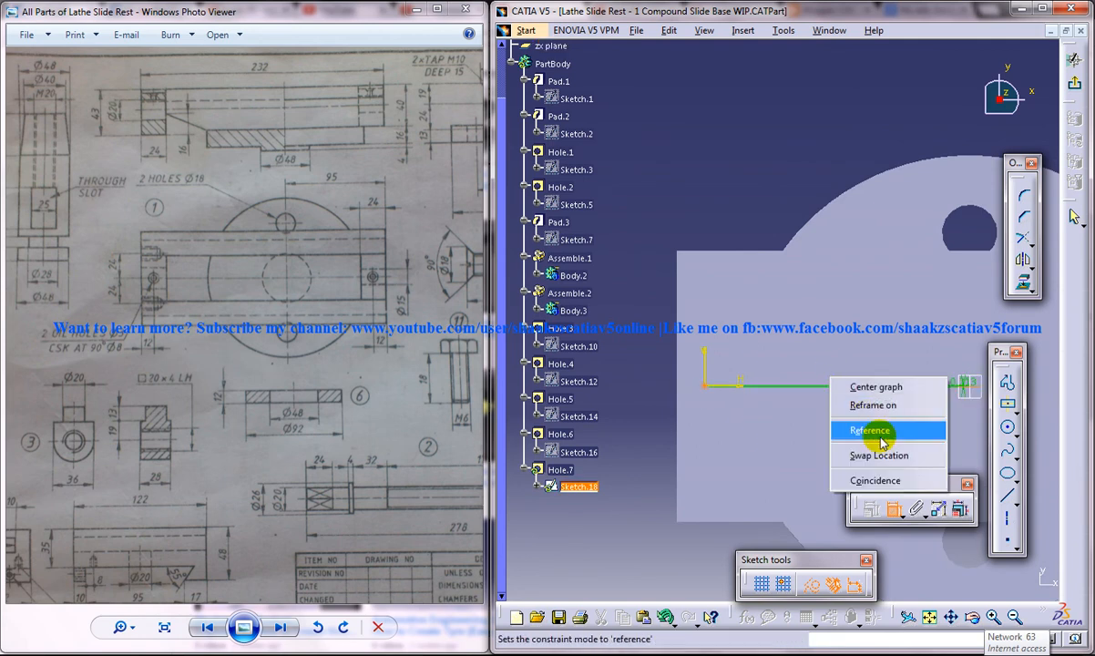
left_click(868, 430)
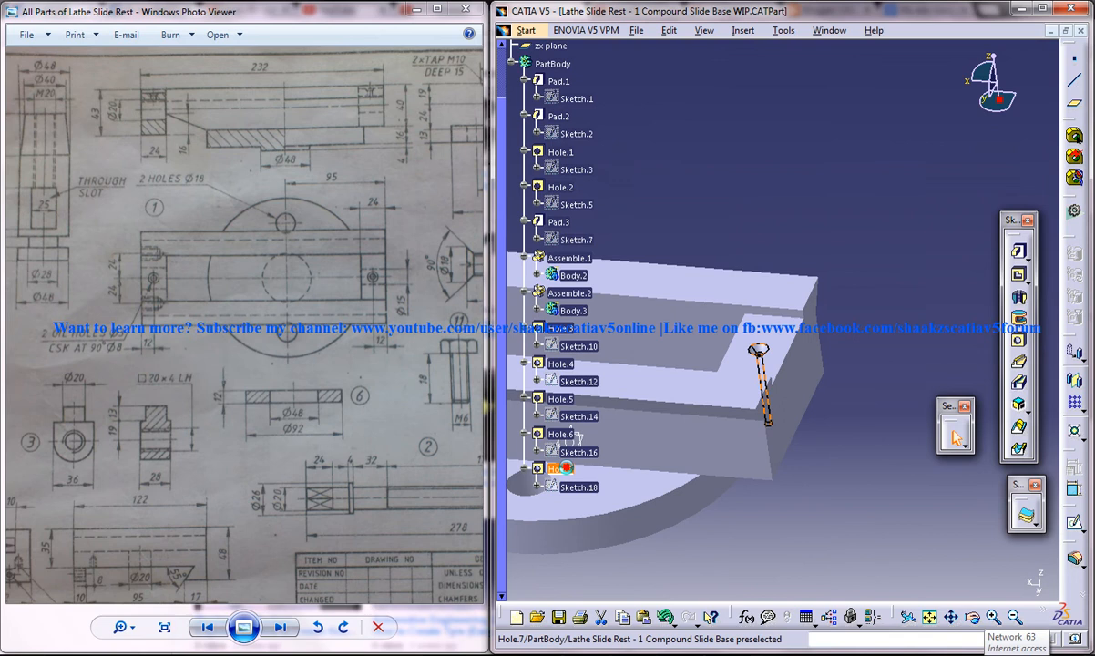
right_click(562, 468)
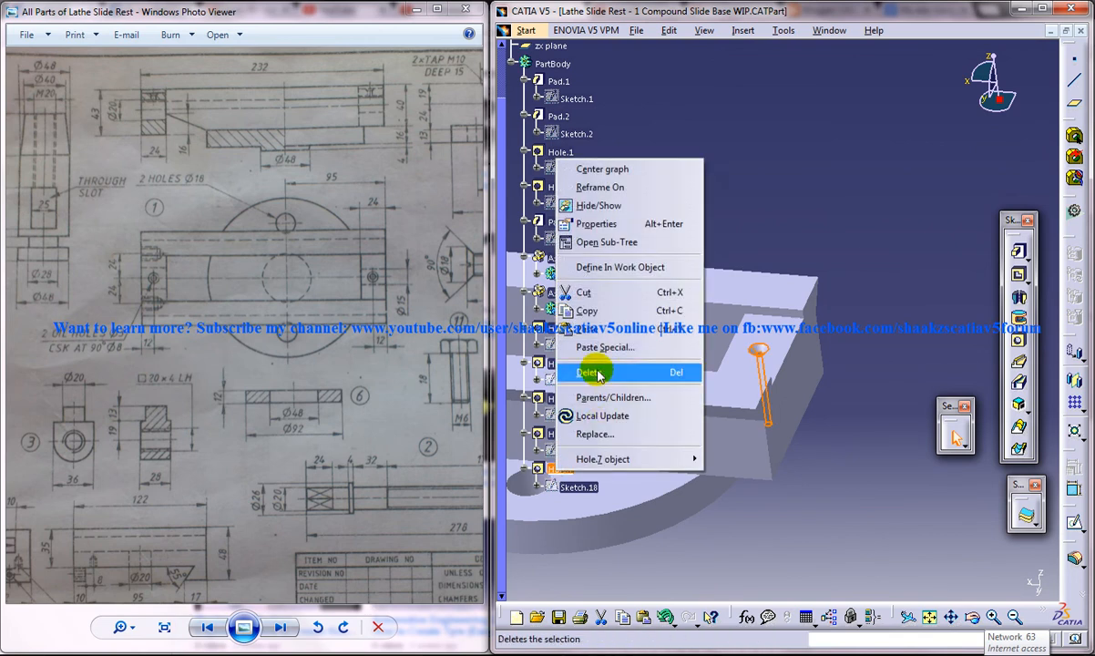
left_click(588, 372)
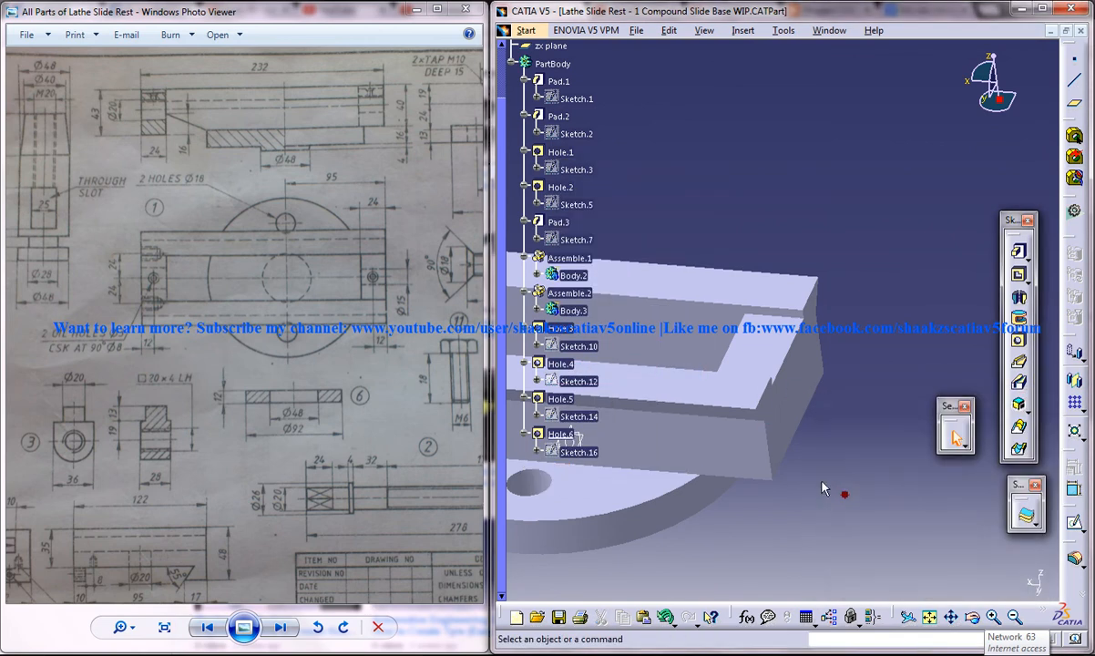
Choose the front face for Hole.8 and select its centre point in Sketch.20 to constrain.
left_click_drag(825, 488, 789, 351)
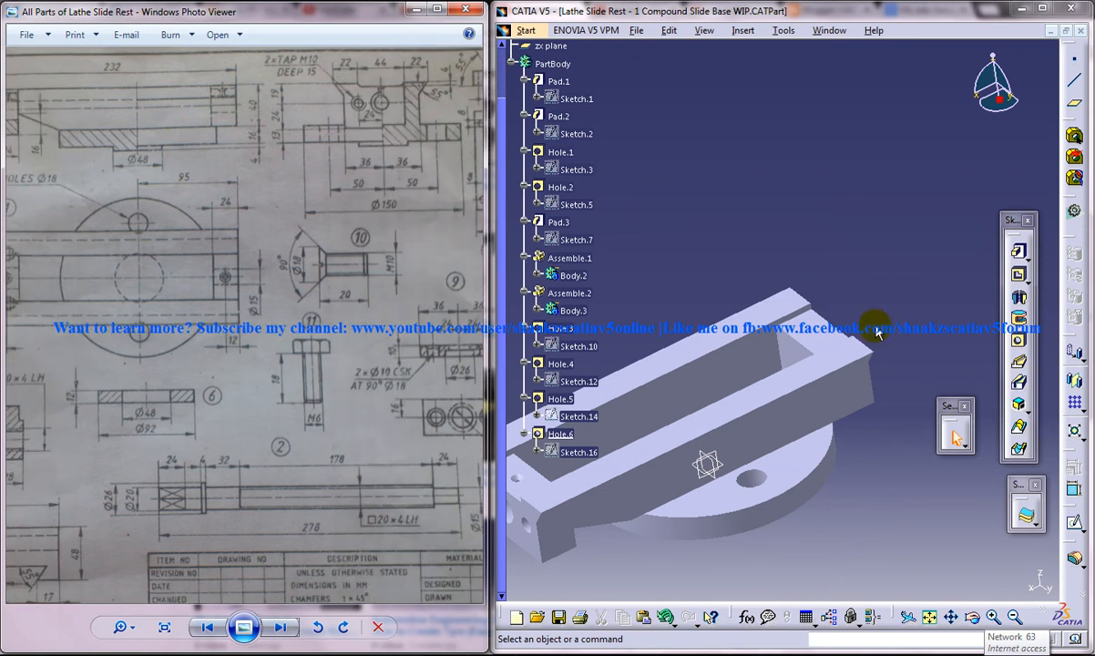
left_click(825, 365)
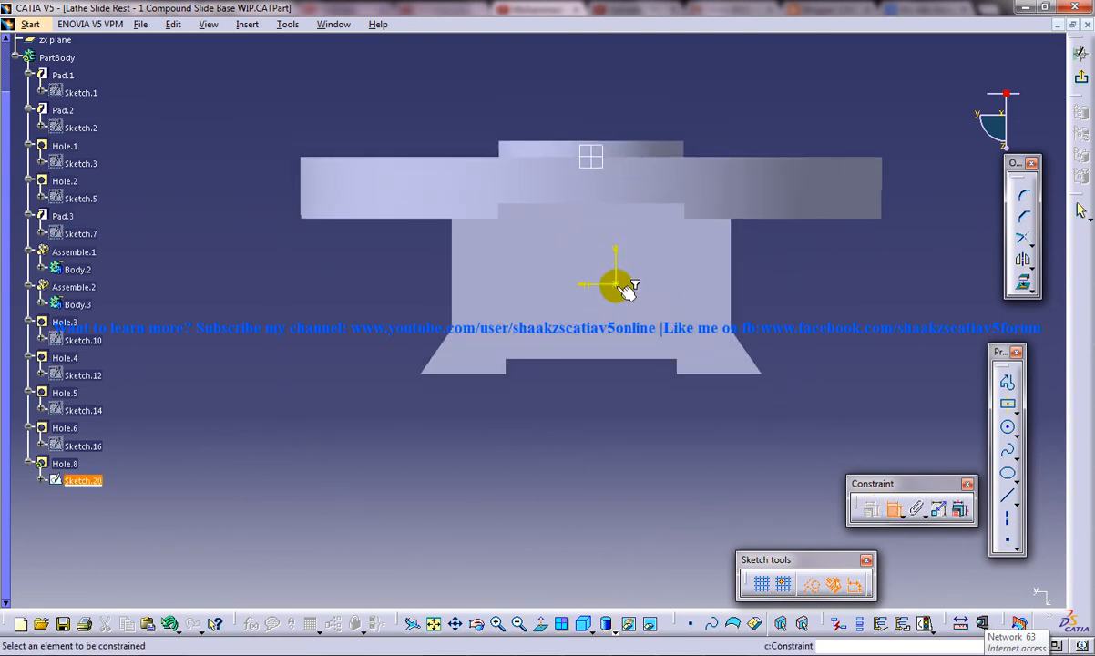
left_click(615, 283)
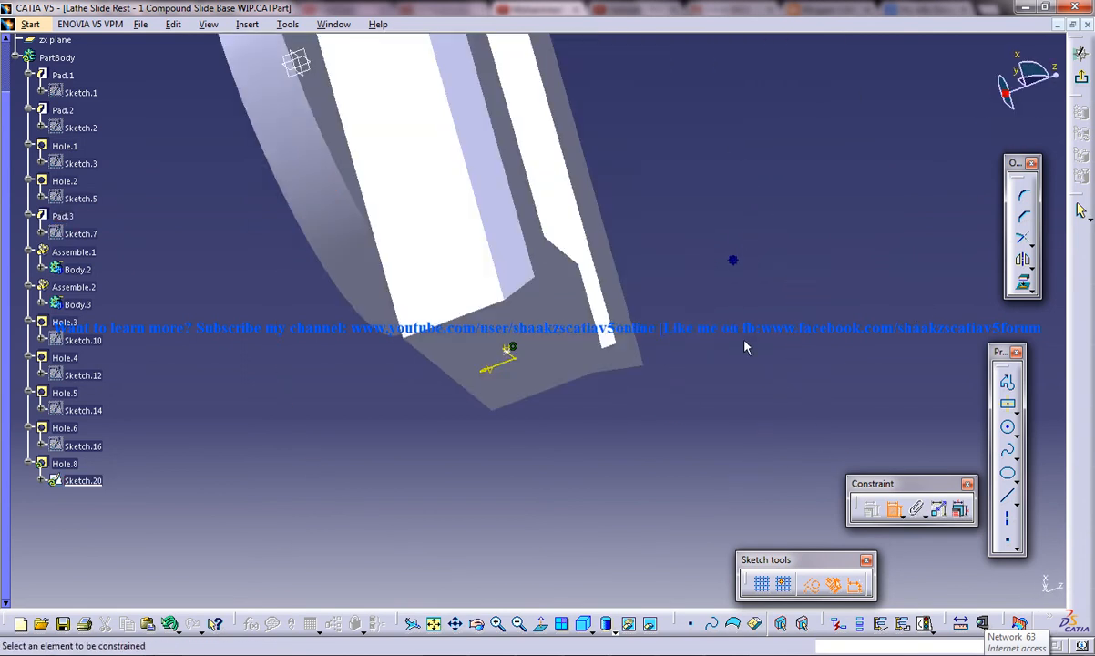
left_click_drag(733, 259, 498, 273)
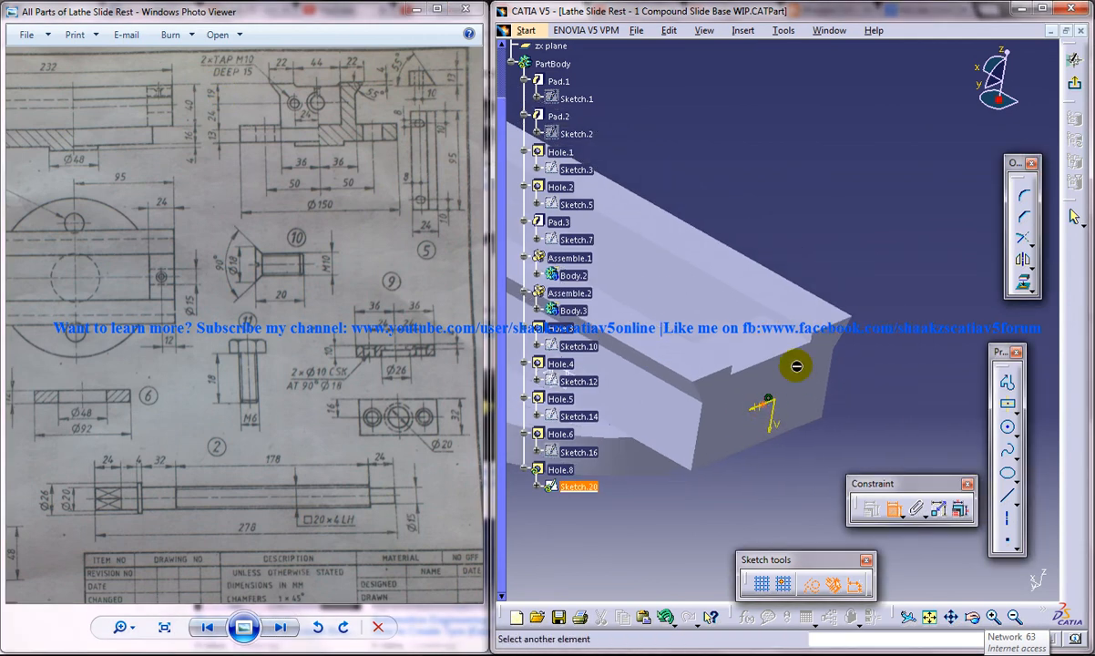
mouse_move(836, 323)
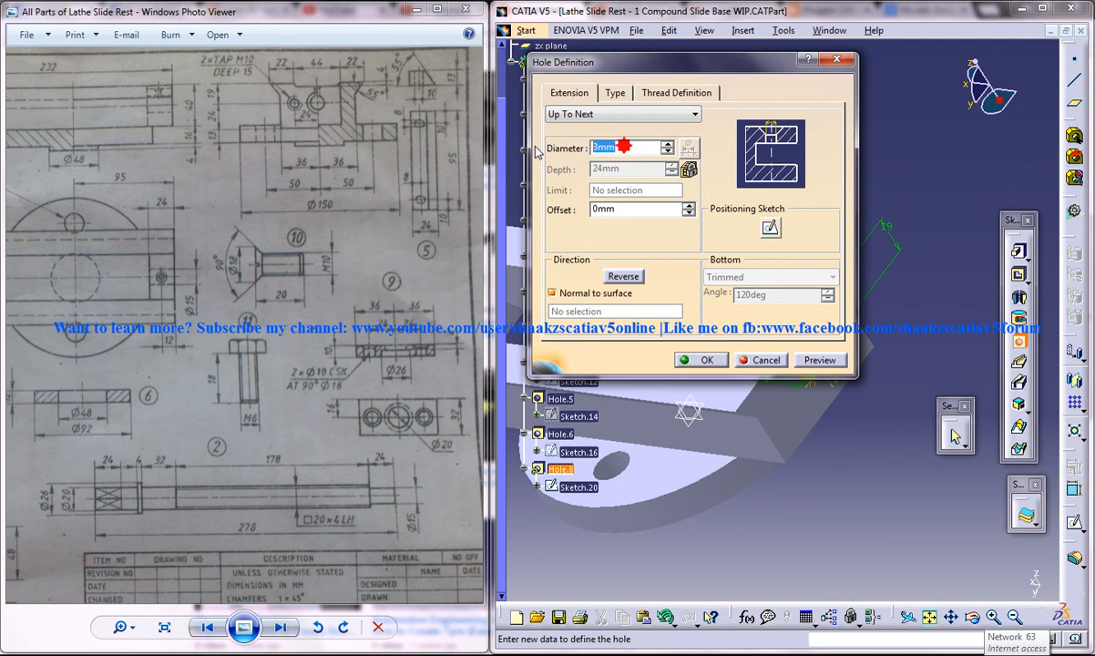
Enter a 15 mm diameter for Hole.8, dismiss the countersink error, and preview.
type("15")
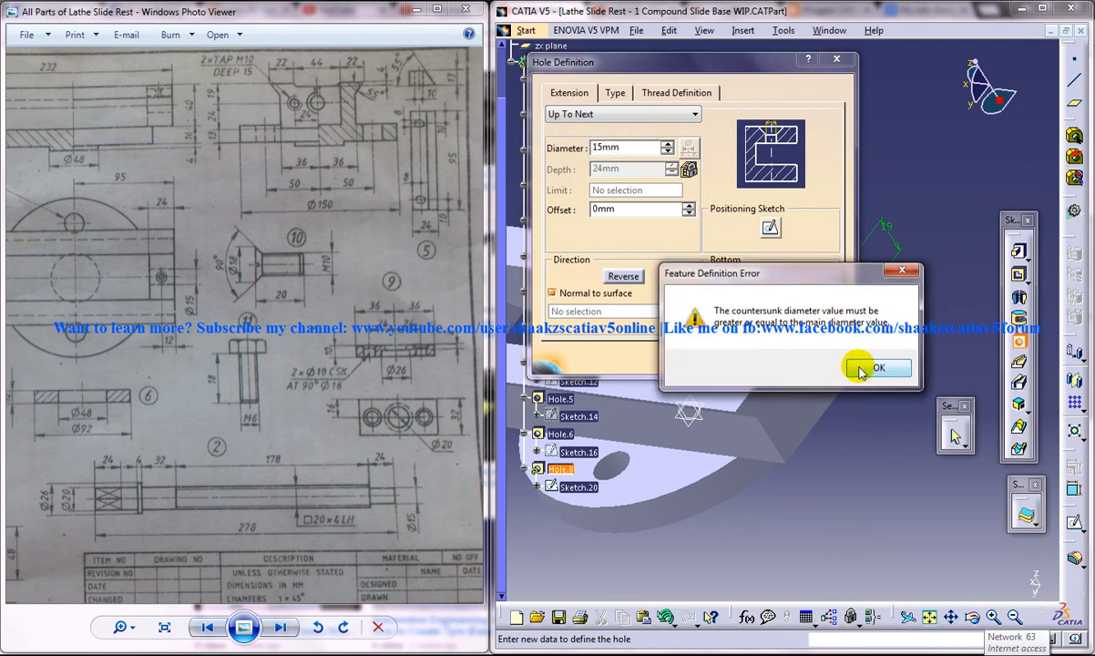
left_click(877, 367)
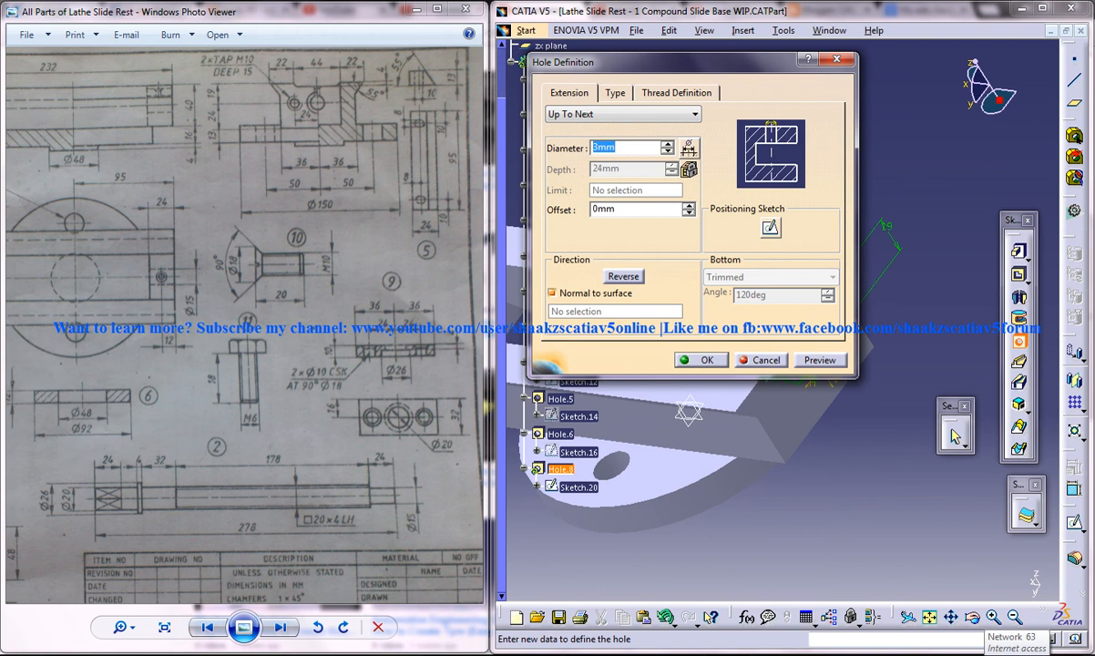
type("15mm")
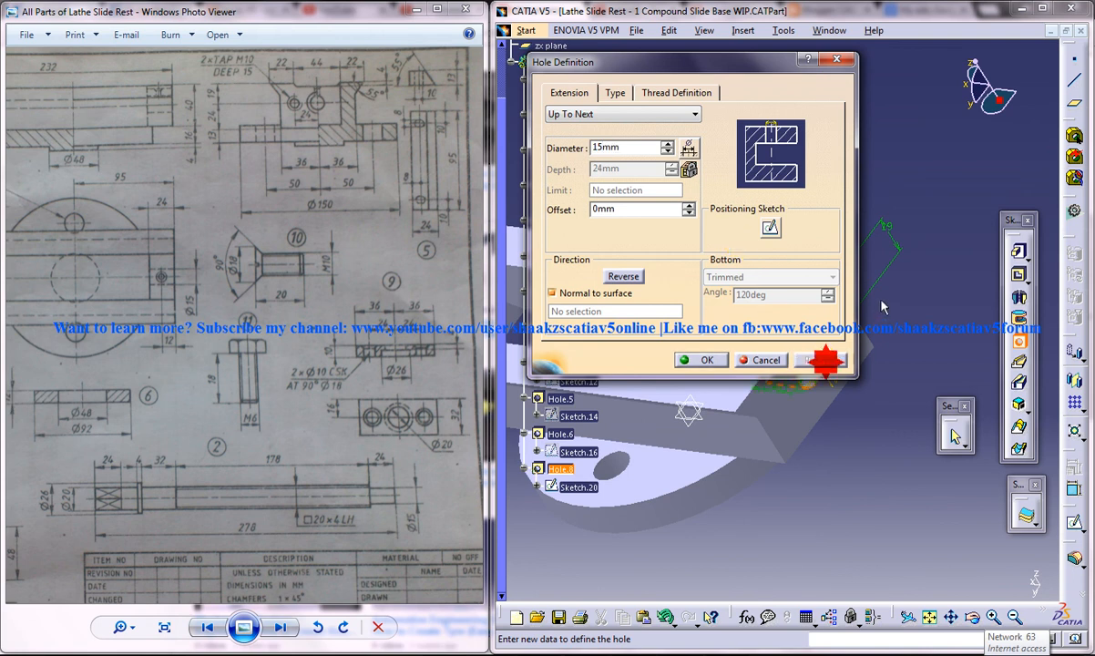
left_click(702, 359)
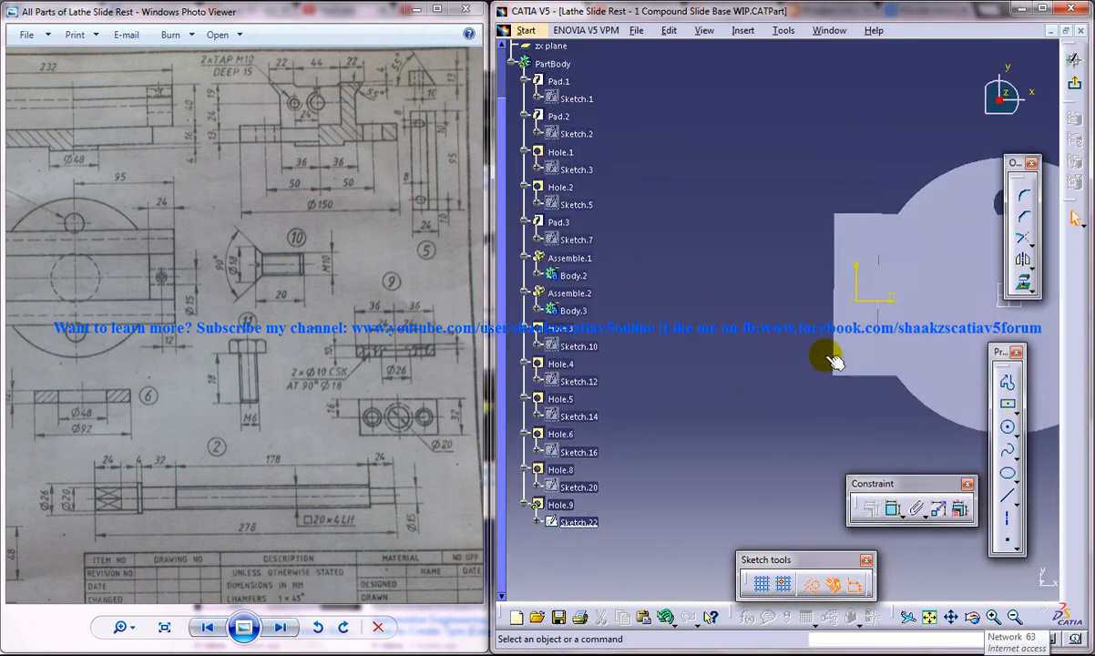
Position Hole.9 12 mm from the edge and make it countersunk, 90° and 8 mm.
left_click(893, 510)
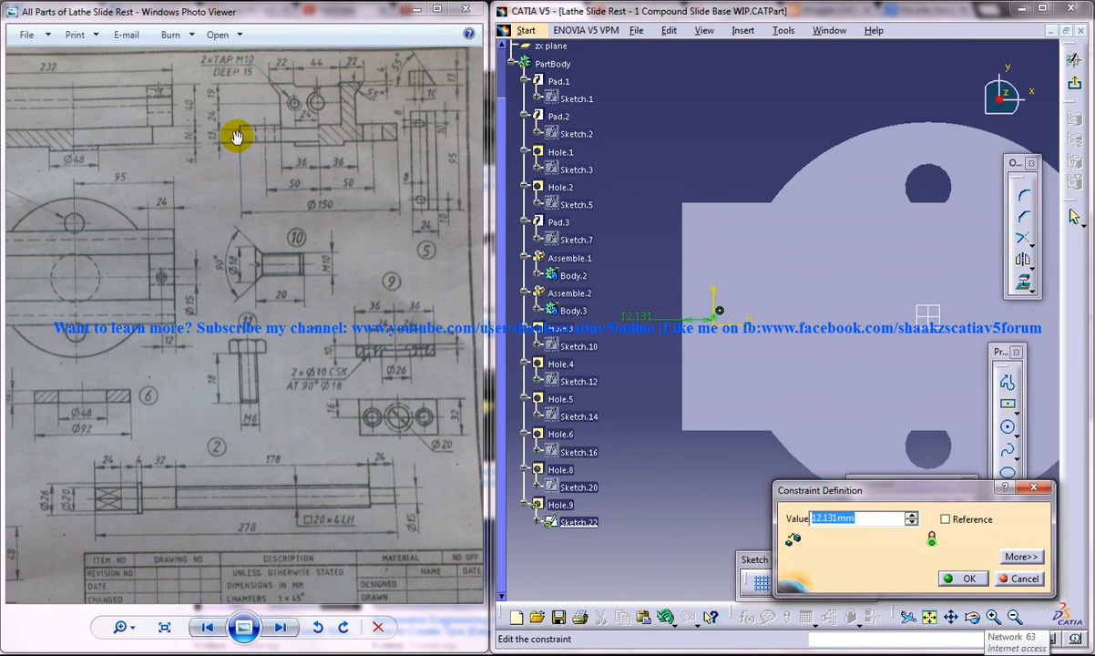
mouse_move(219, 237)
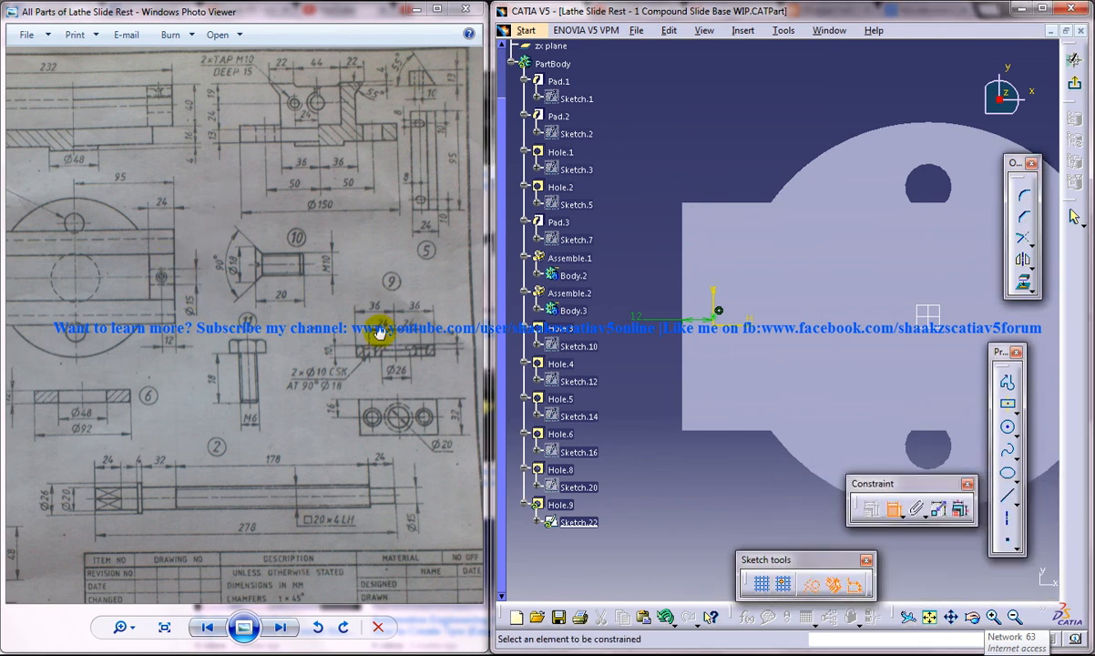
mouse_move(1050, 98)
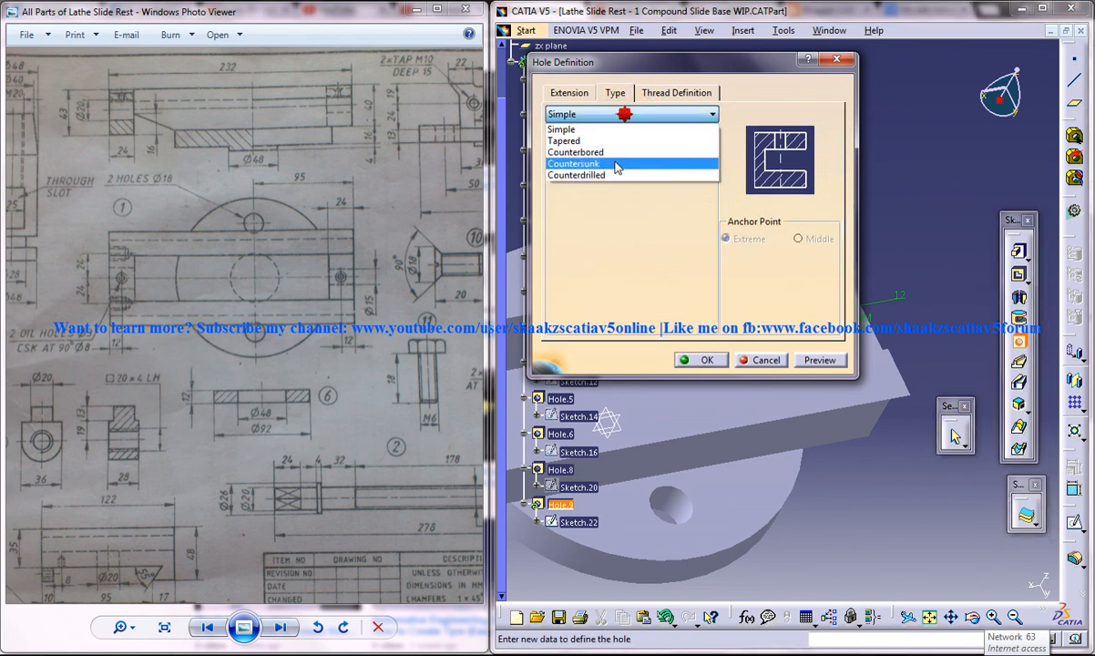
left_click(574, 163)
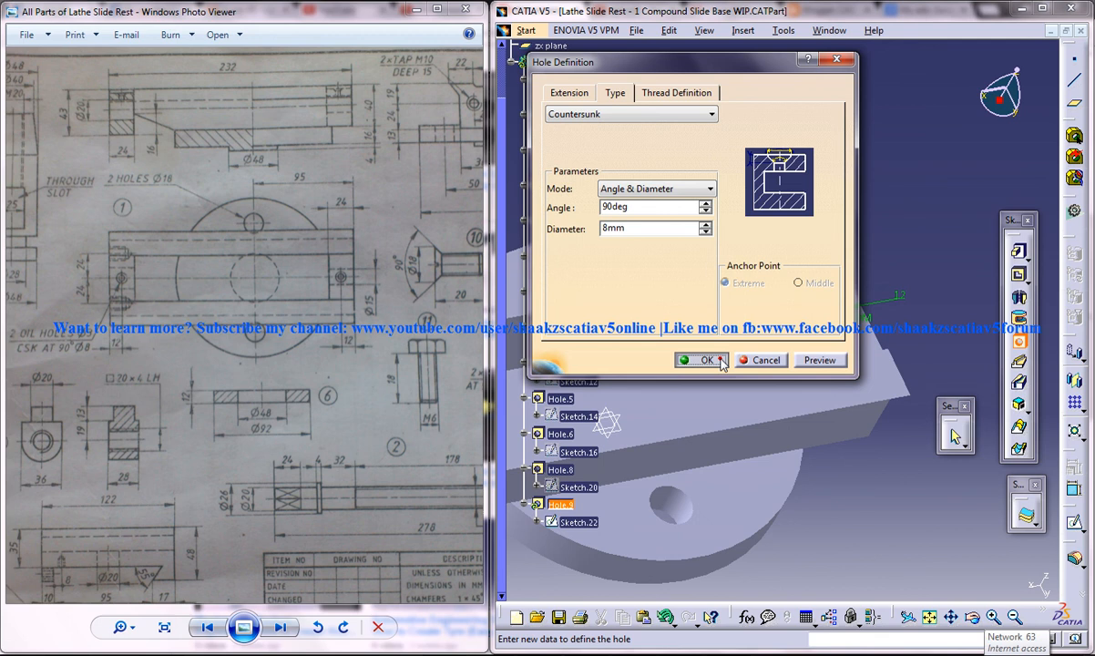
left_click(703, 360)
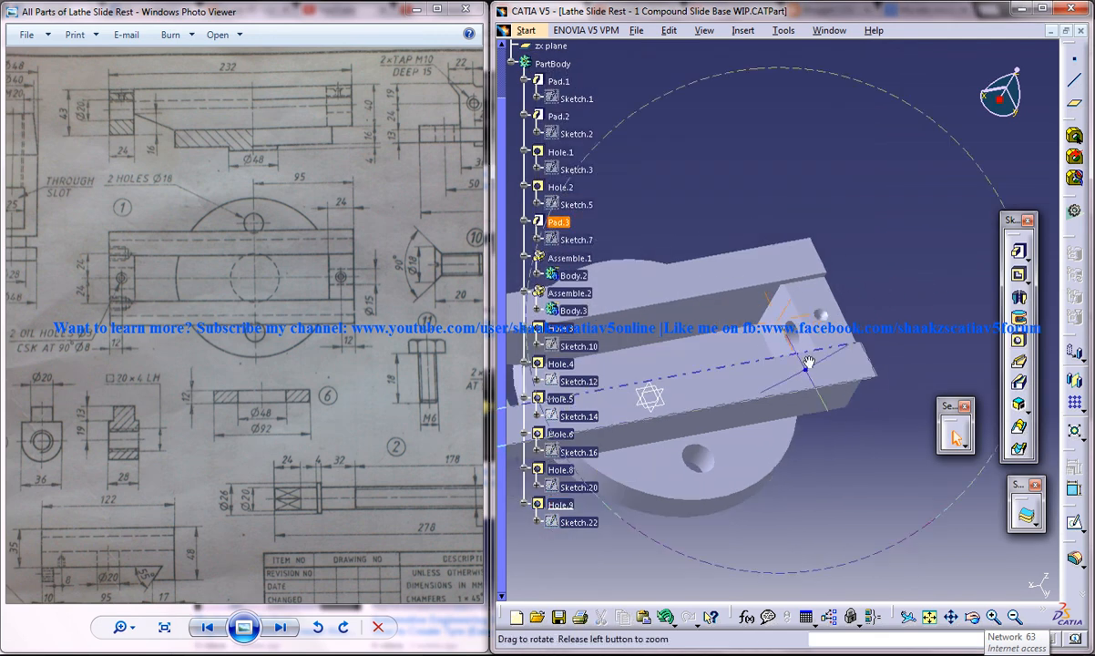
Orbit to the front face holes and select that face of the base for a pad.
left_click_drag(806, 365, 834, 419)
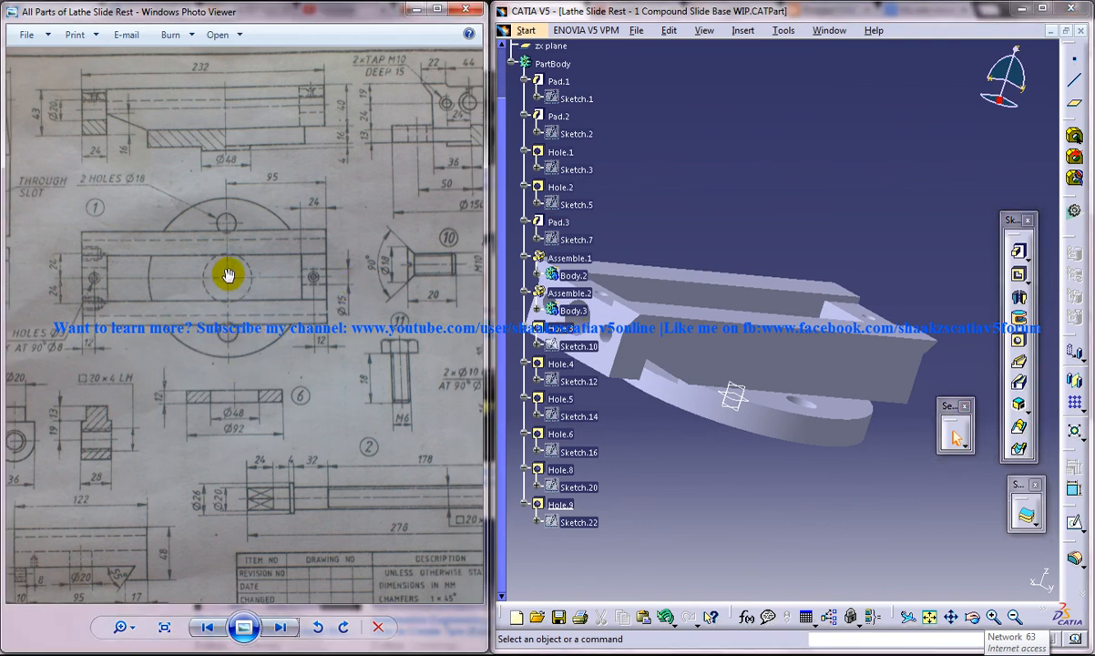
left_click(559, 222)
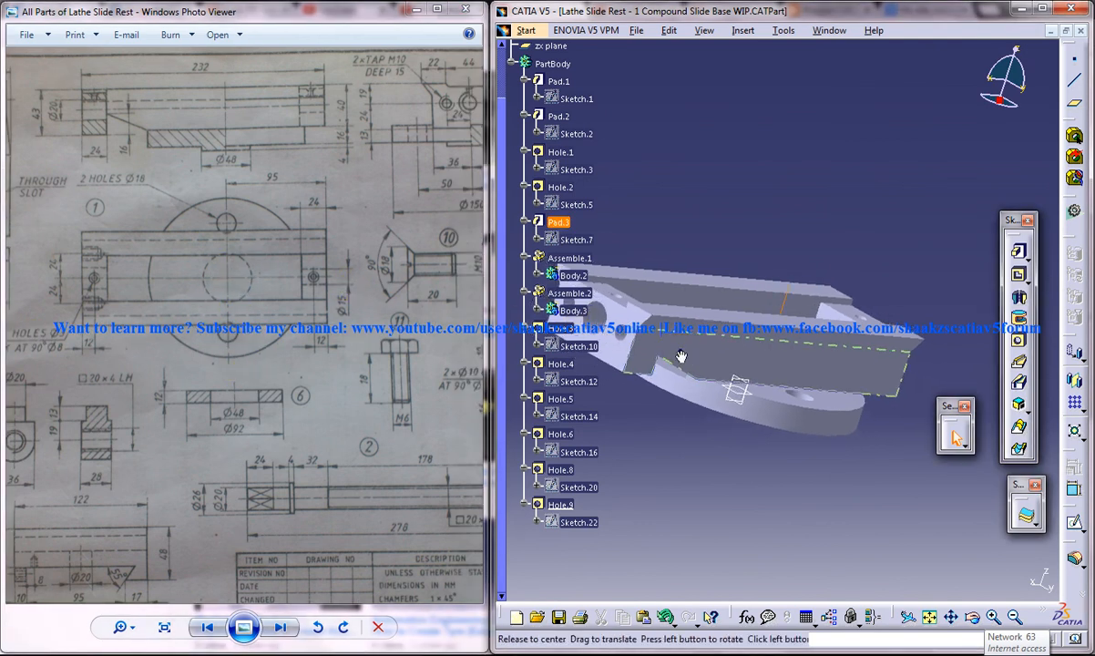
left_click_drag(681, 355, 820, 339)
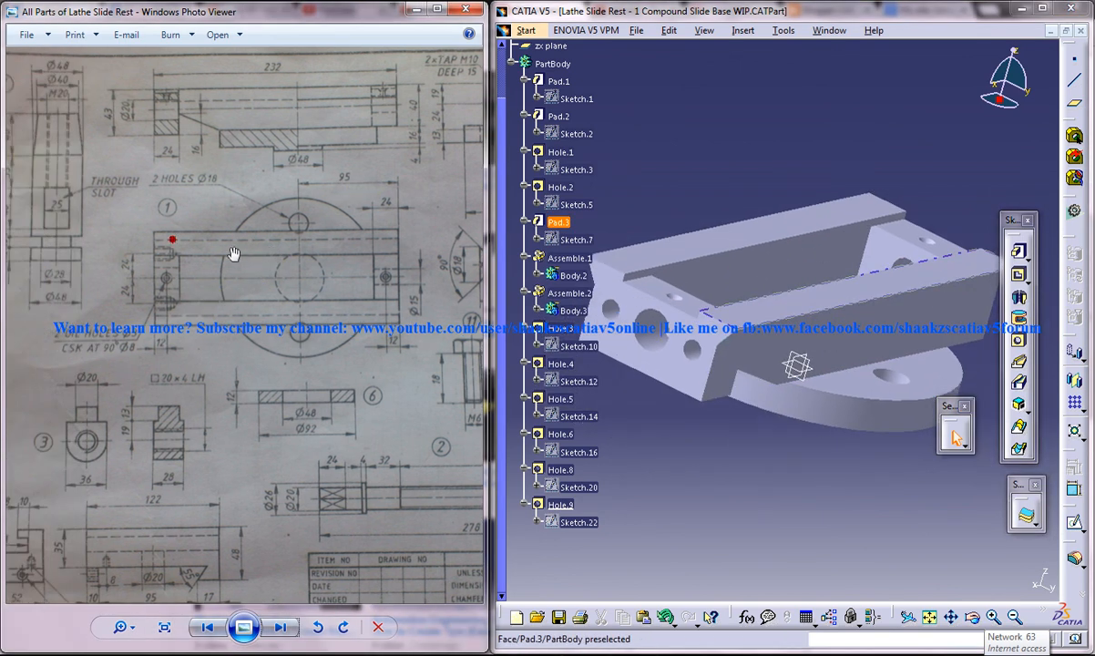
right_click(250, 180)
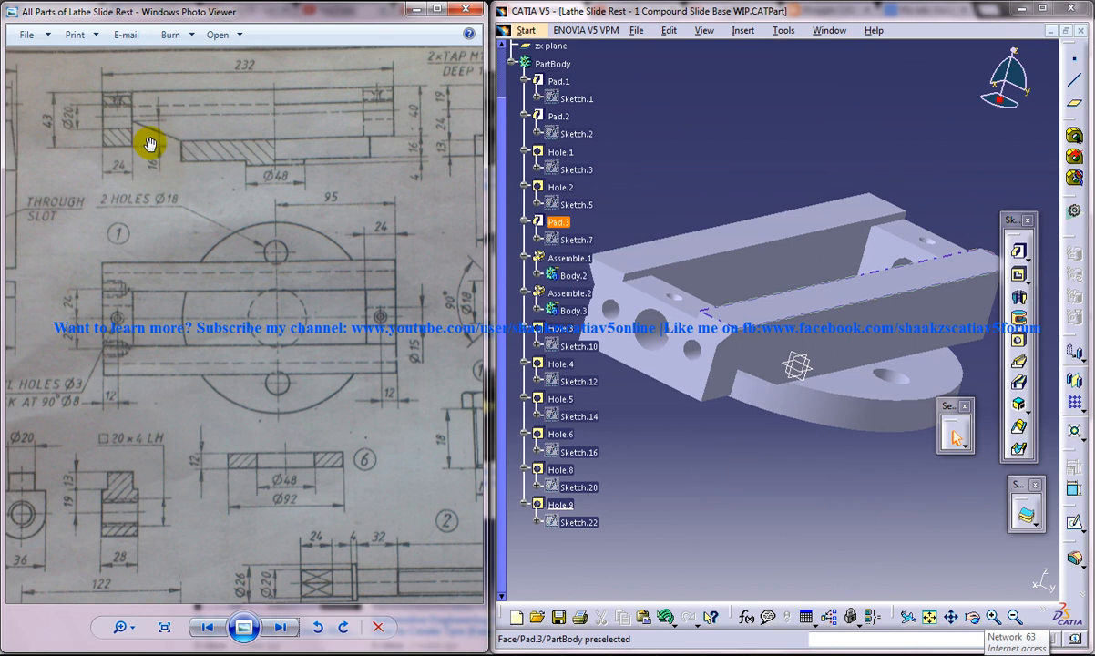
mouse_move(246, 153)
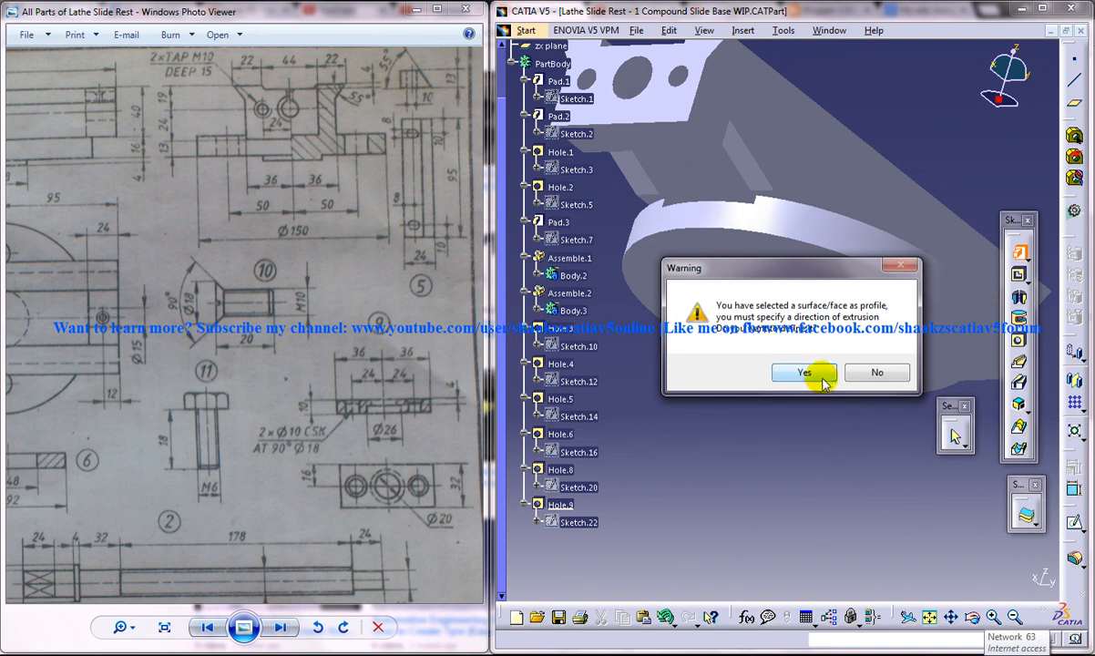
Accept the face as the profile and extrude Pad.4 by 3 mm.
left_click(803, 372)
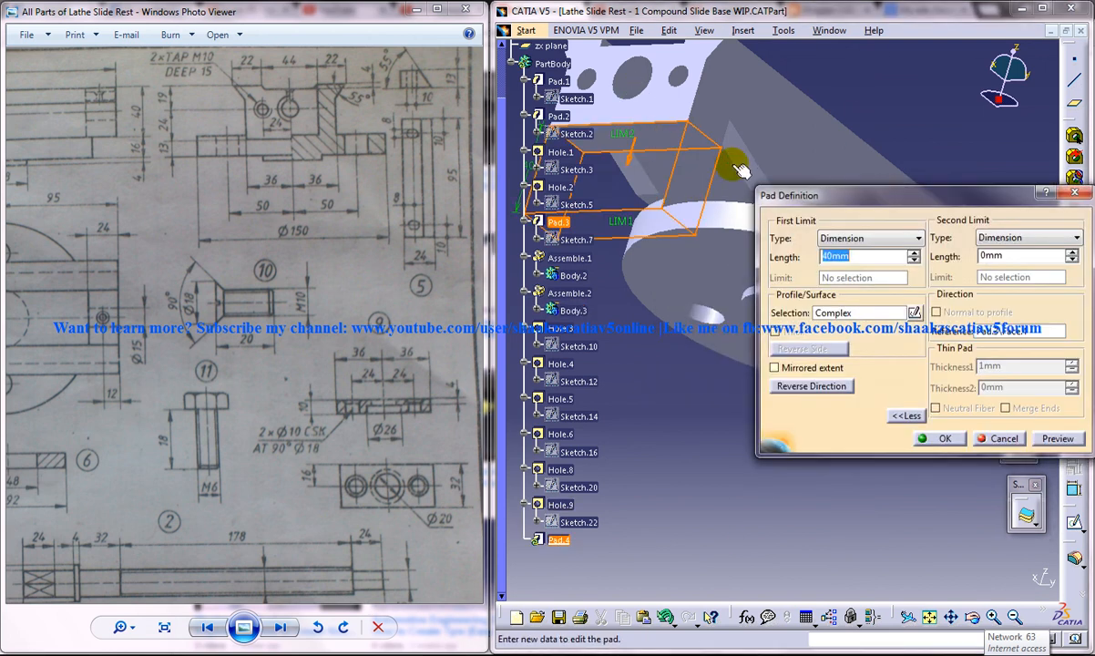
type("3")
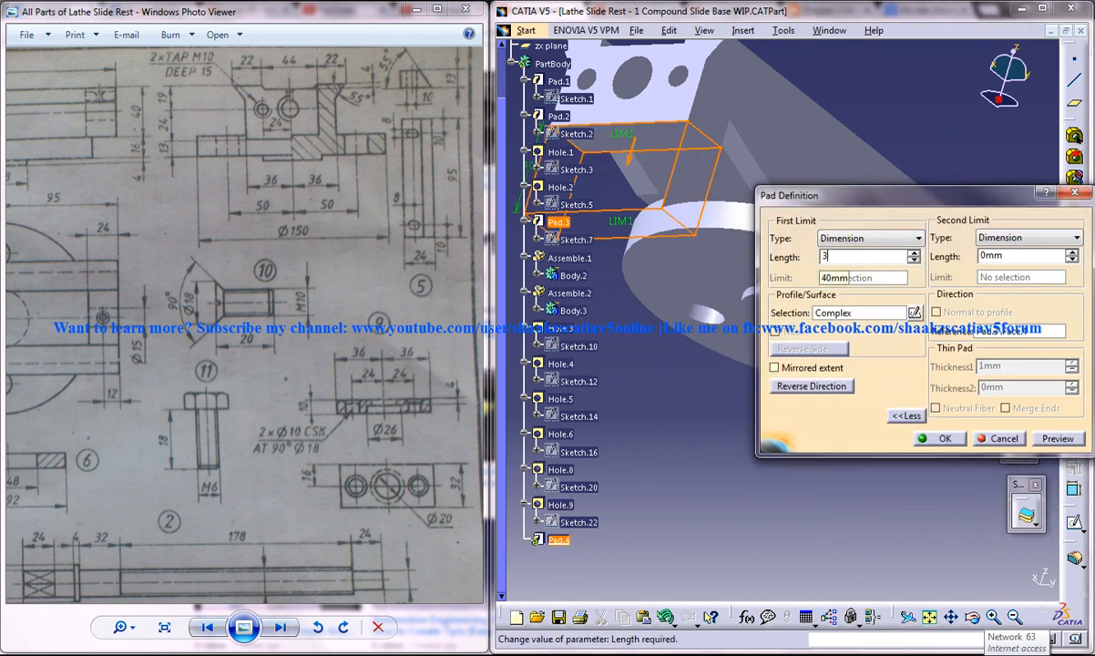
left_click(944, 439)
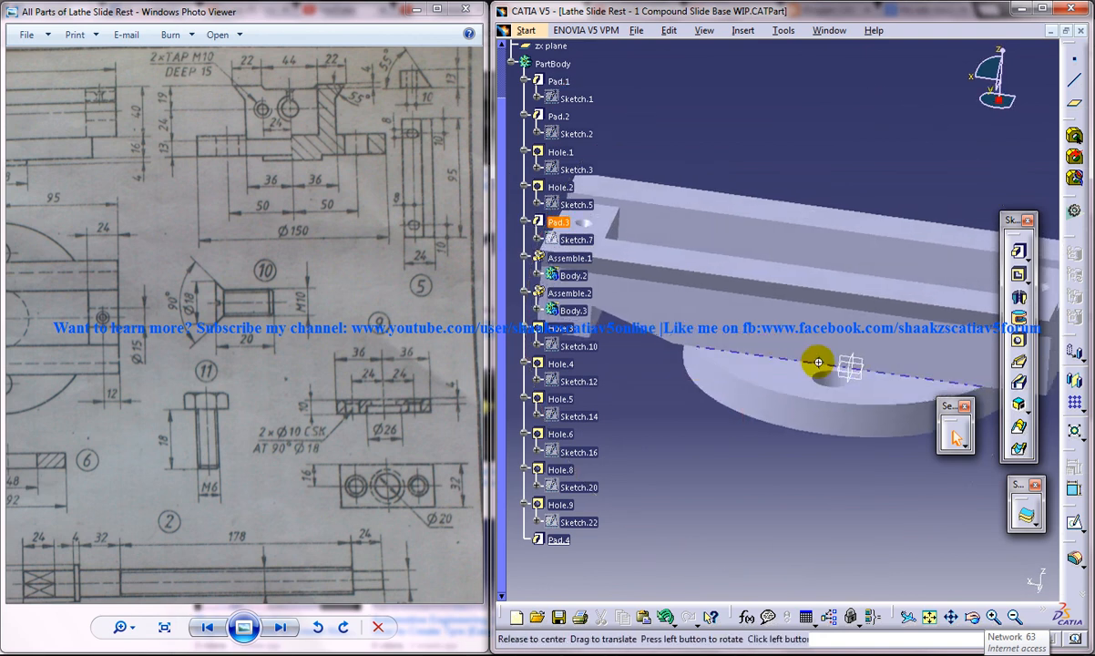
left_click_drag(818, 362, 865, 429)
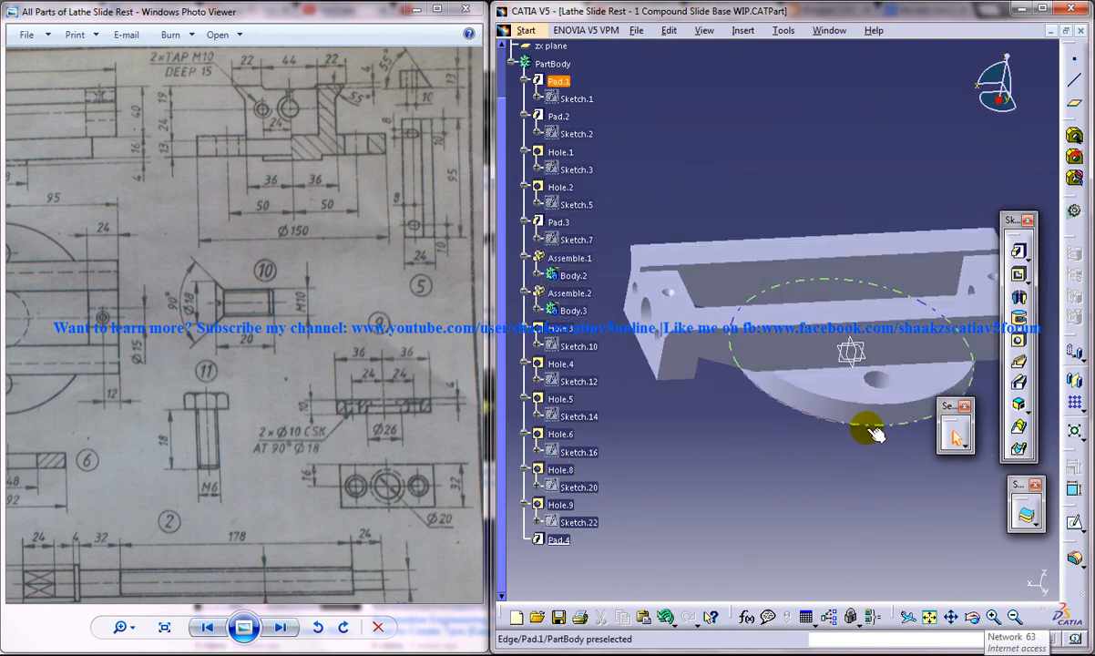
left_click_drag(866, 428, 786, 400)
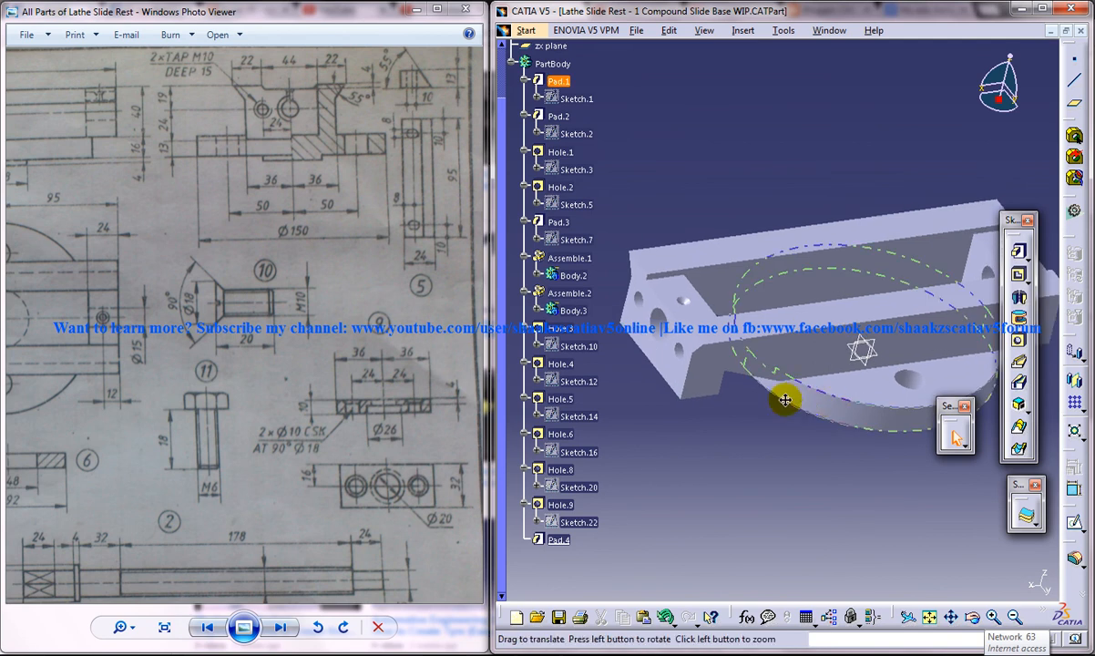
left_click_drag(785, 400, 786, 437)
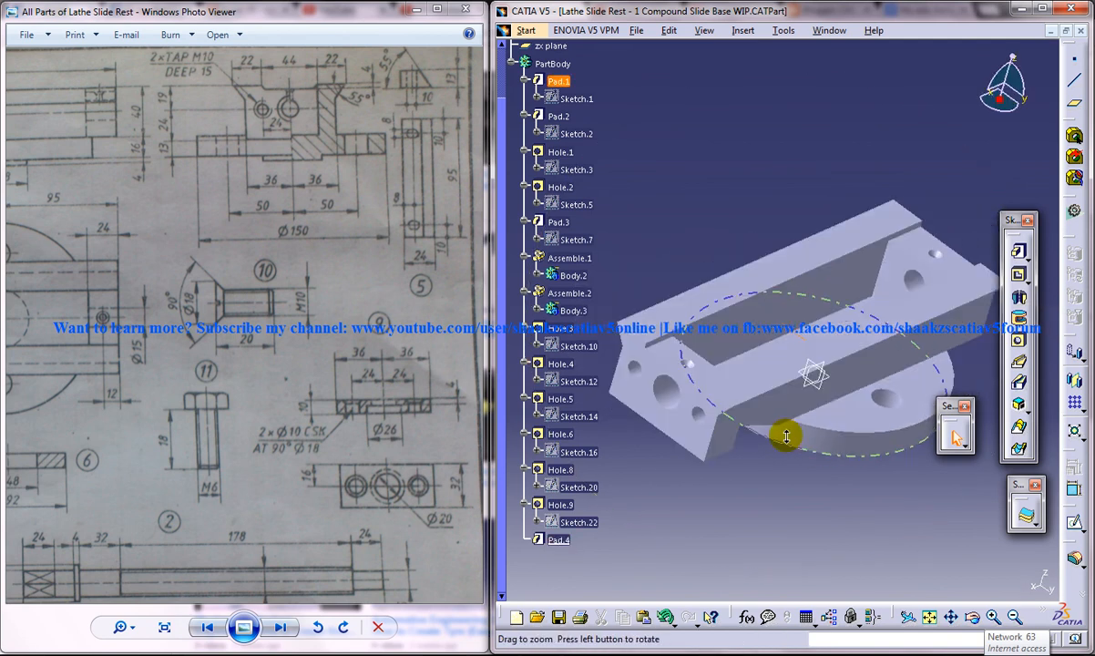
left_click_drag(786, 436, 829, 398)
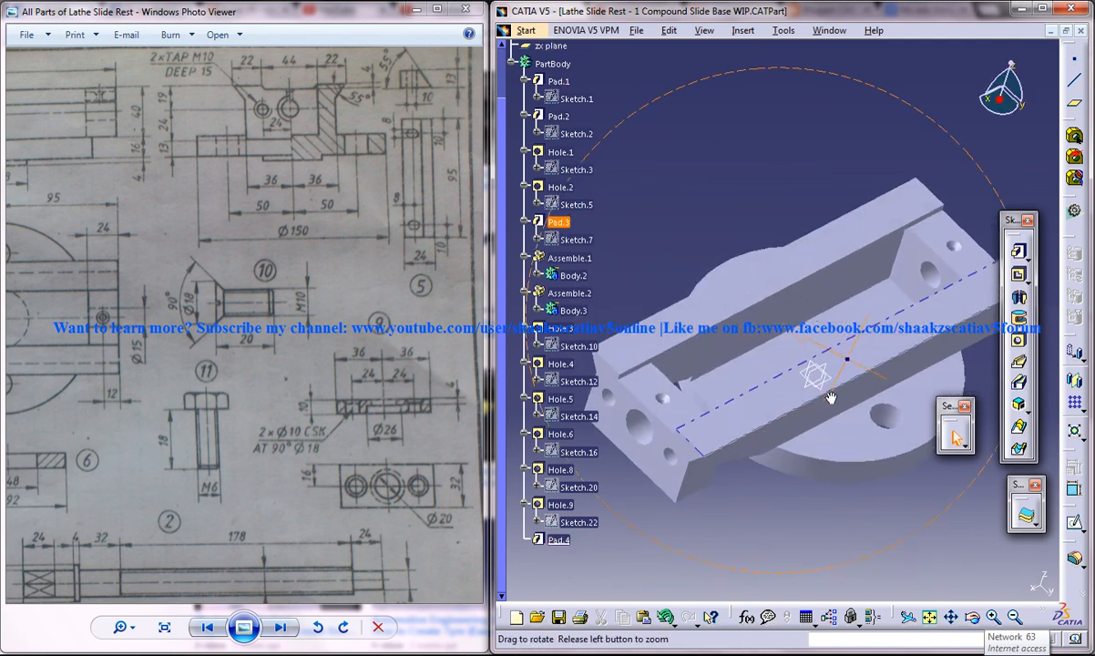
left_click_drag(830, 399, 756, 328)
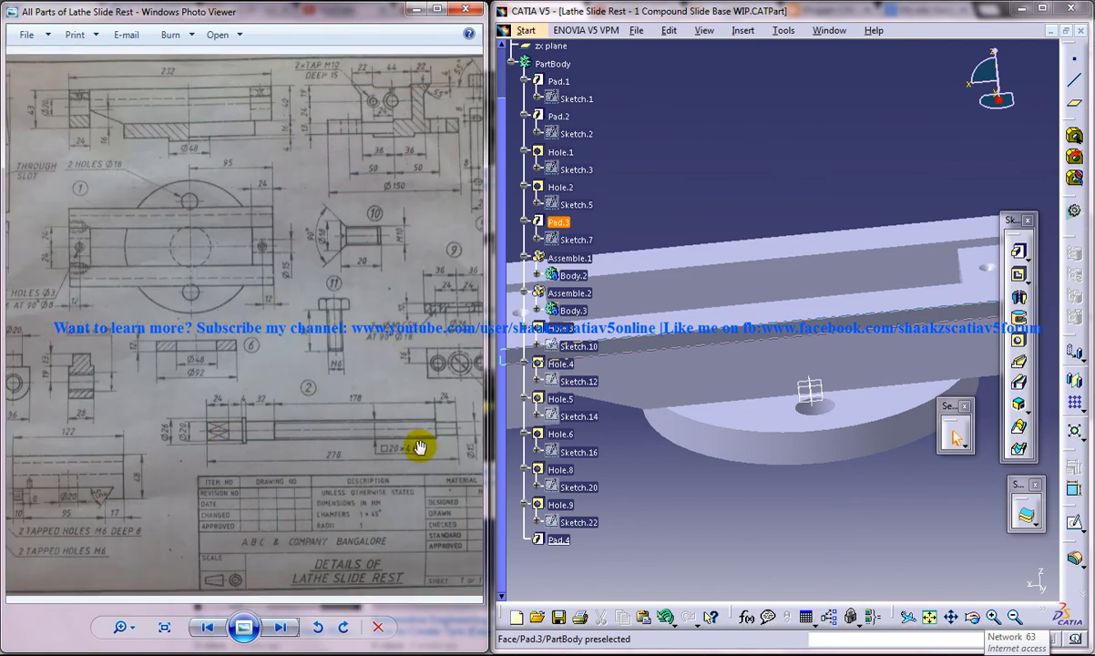
mouse_move(202, 619)
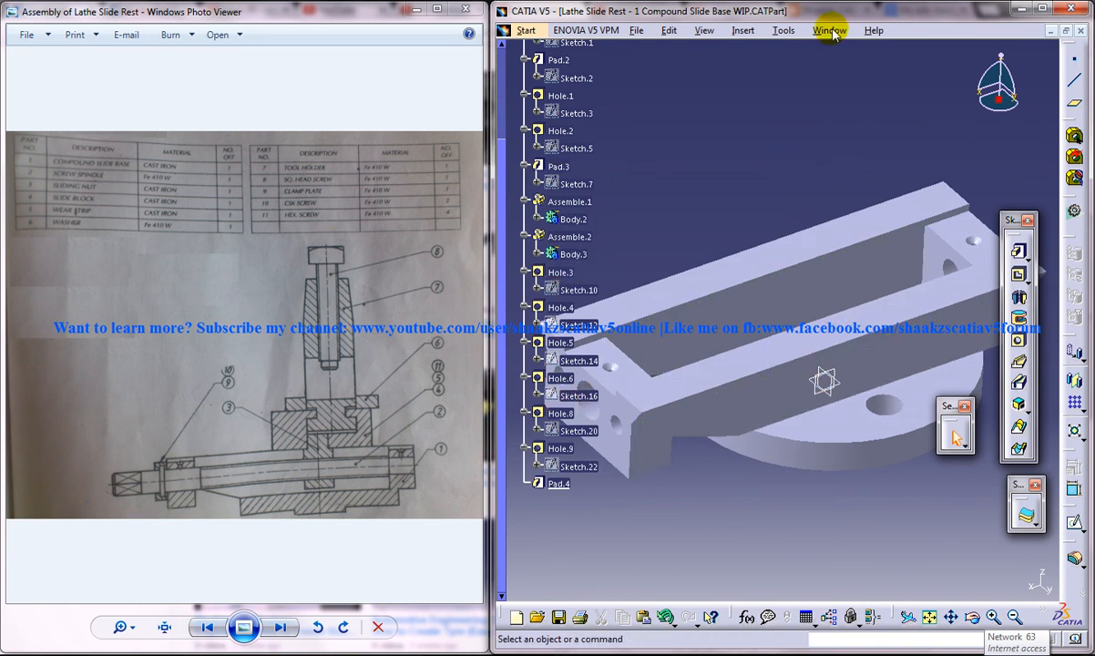
mouse_move(872, 173)
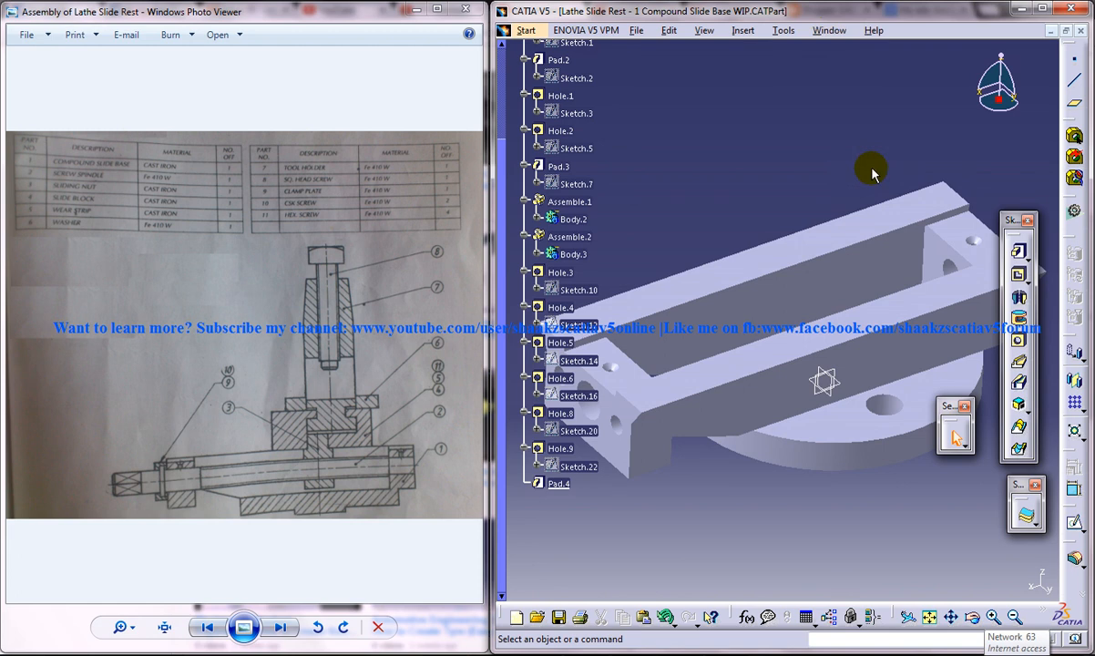
mouse_move(780, 212)
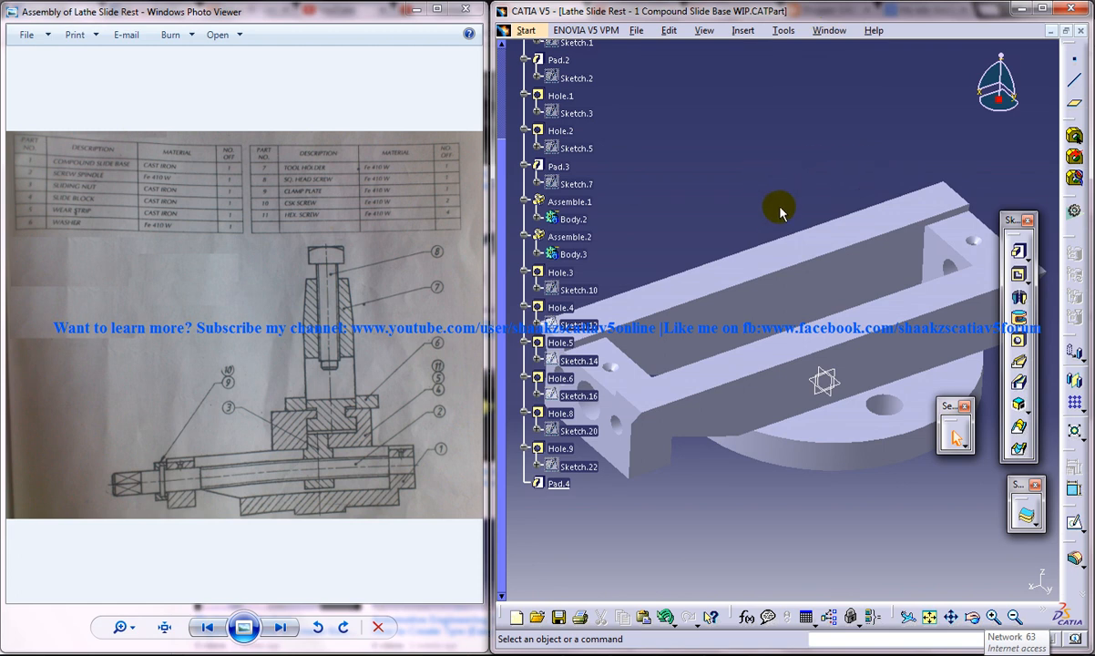